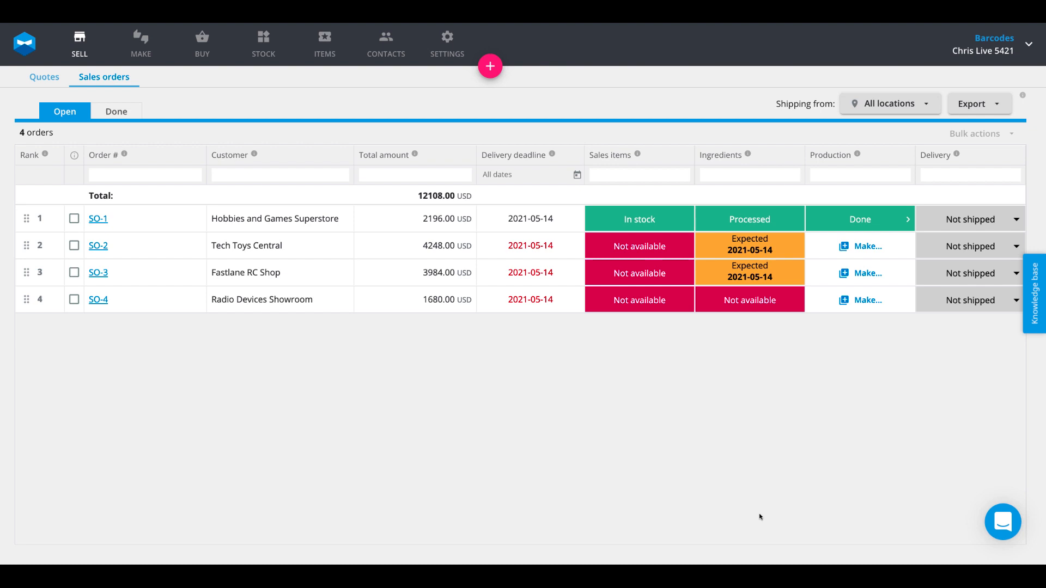
mouse_move(718, 472)
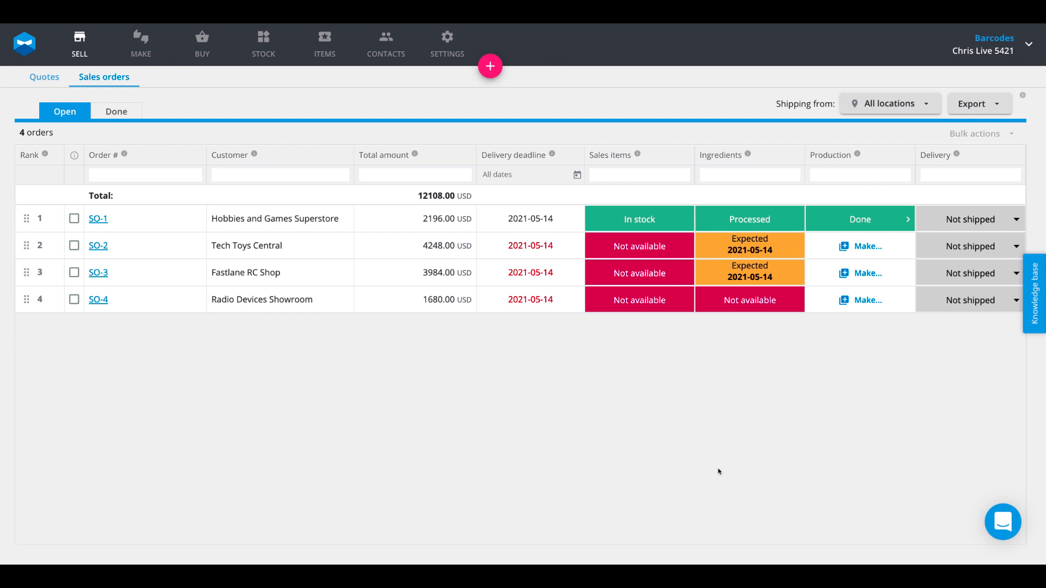
mouse_move(697, 512)
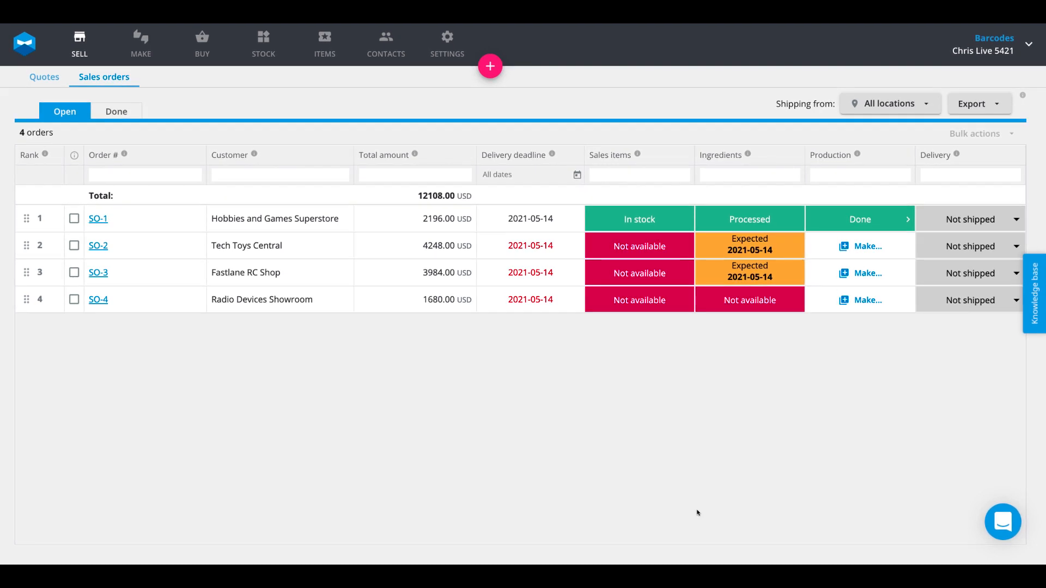
- Open Katana's general settings from the top navigation bar
left_click(447, 44)
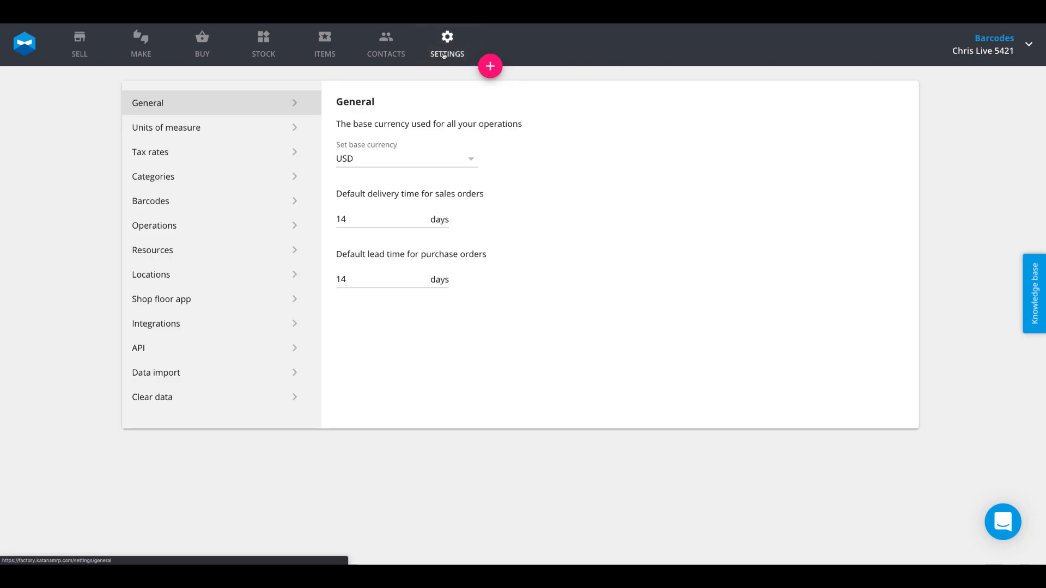
- Switch on supplier item codes in the Barcodes settings
left_click(151, 201)
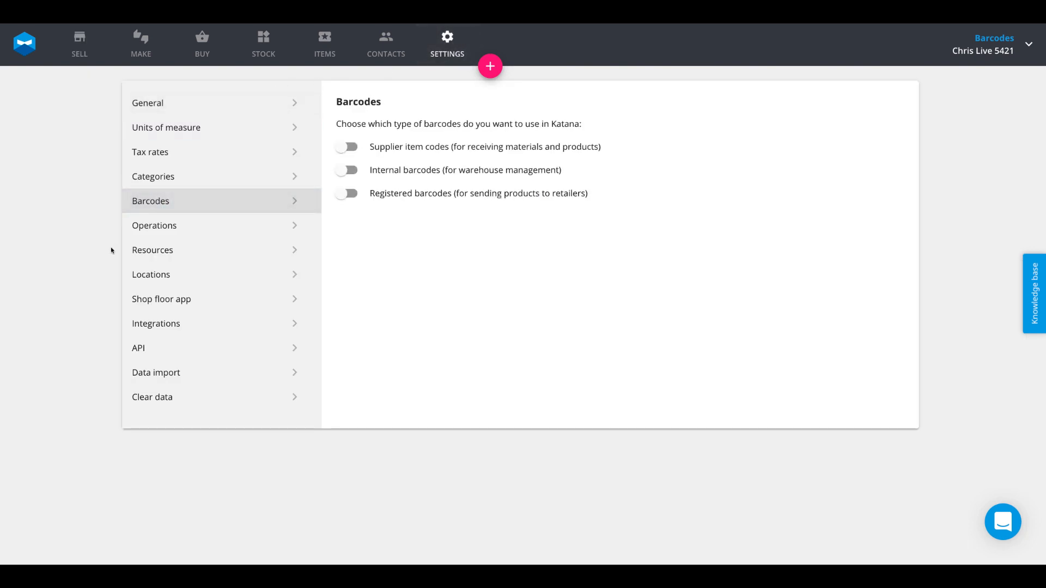
mouse_move(467, 354)
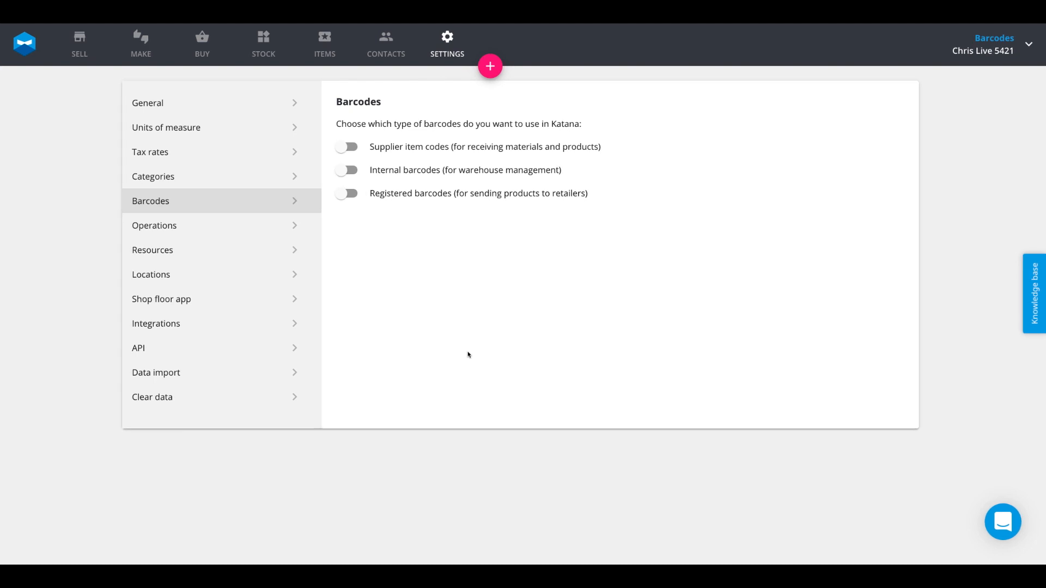
mouse_move(413, 149)
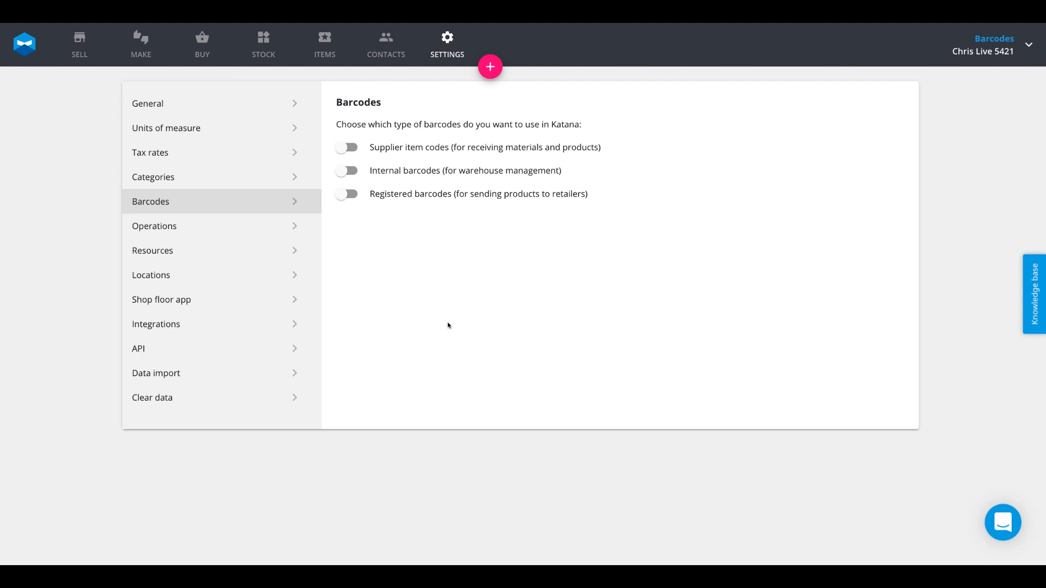
left_click(346, 147)
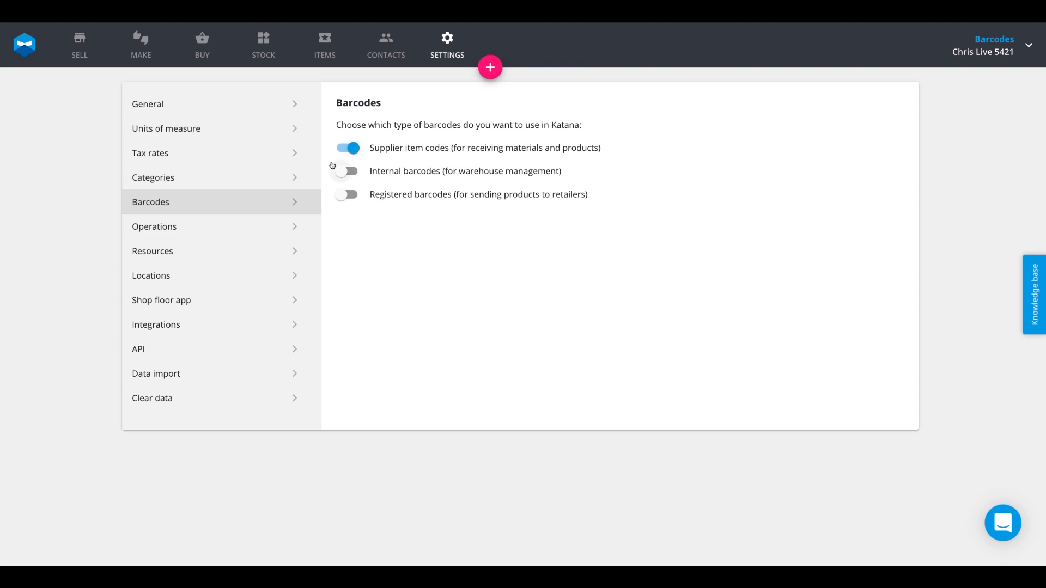
- Enable internal barcodes for warehouse management and use barcodes for batches
left_click(347, 170)
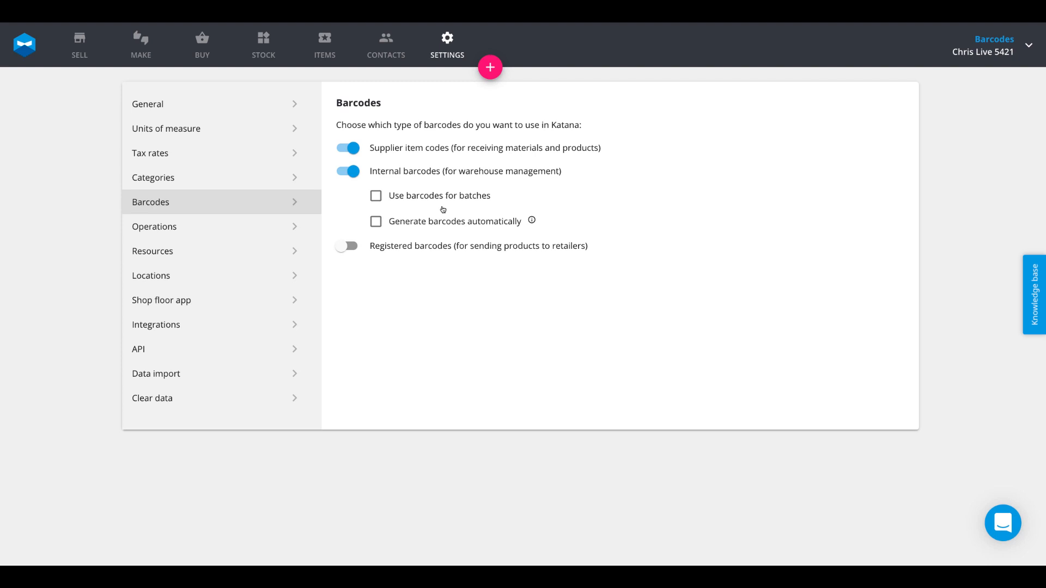
left_click(375, 196)
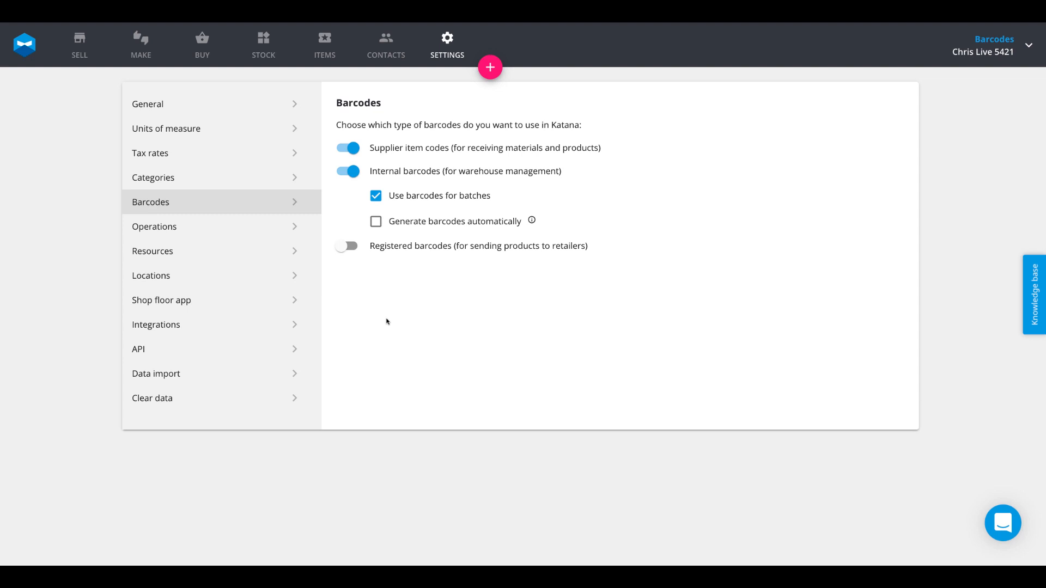
left_click(375, 221)
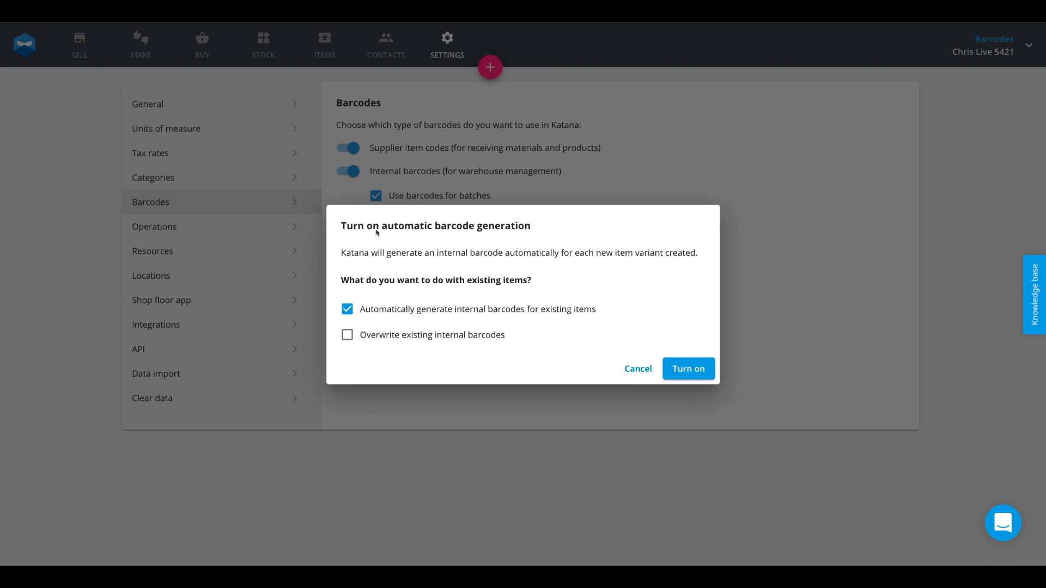
mouse_move(548, 318)
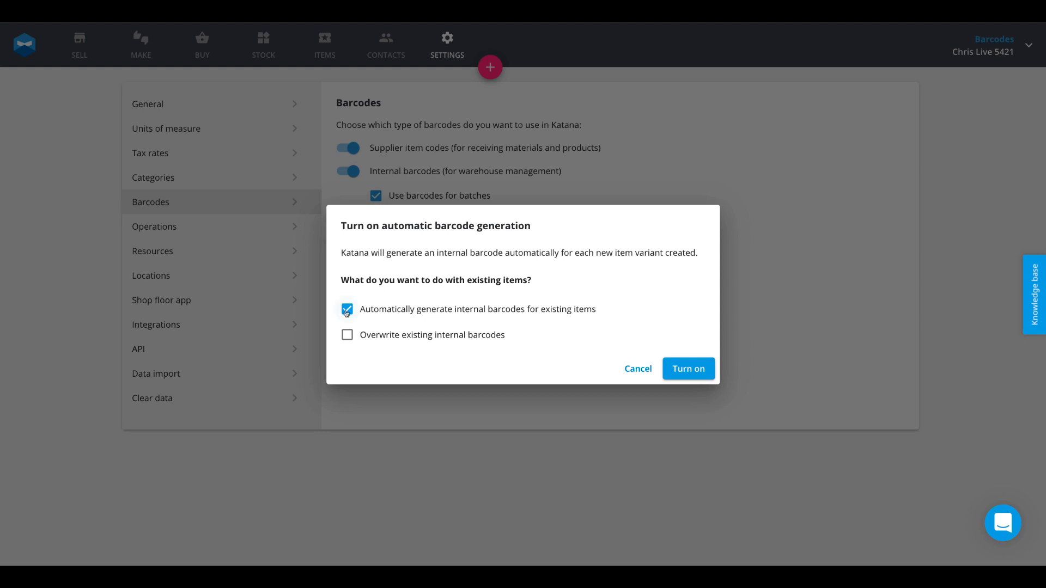
left_click(687, 369)
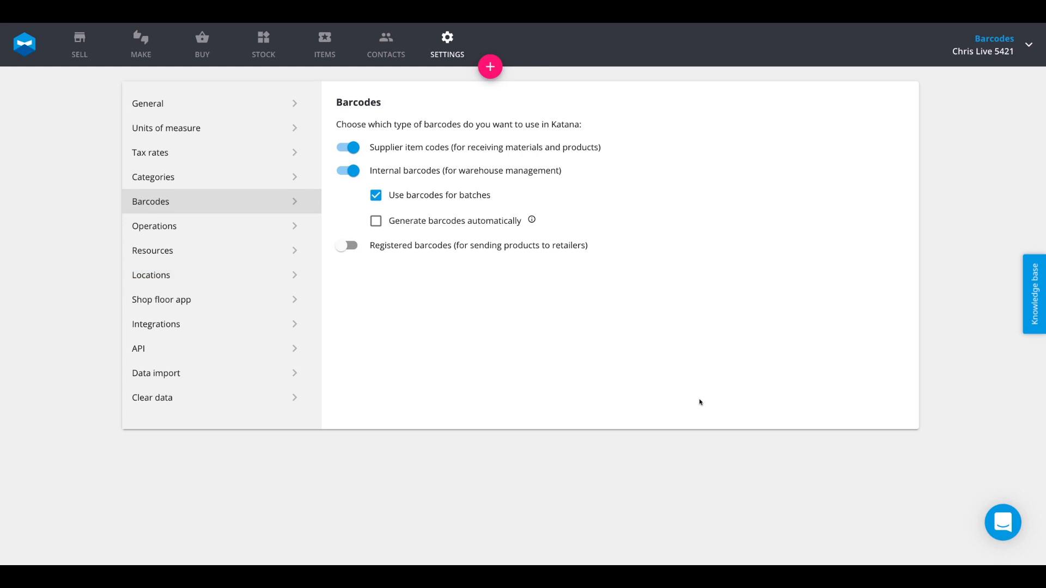
mouse_move(617, 336)
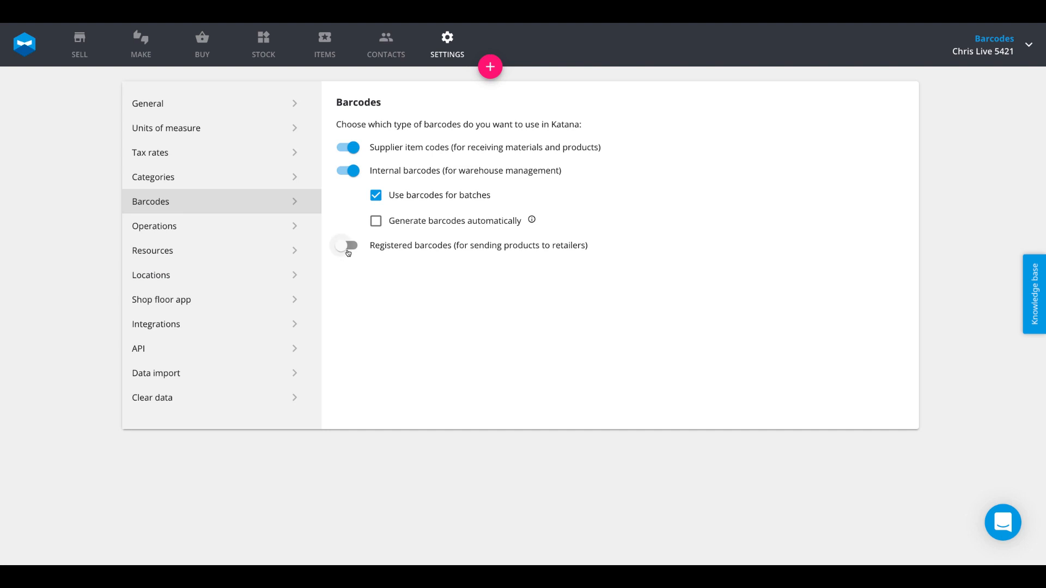
- Enable registered barcodes for retailers, then open the 9V Alkaline Battery material
left_click(347, 245)
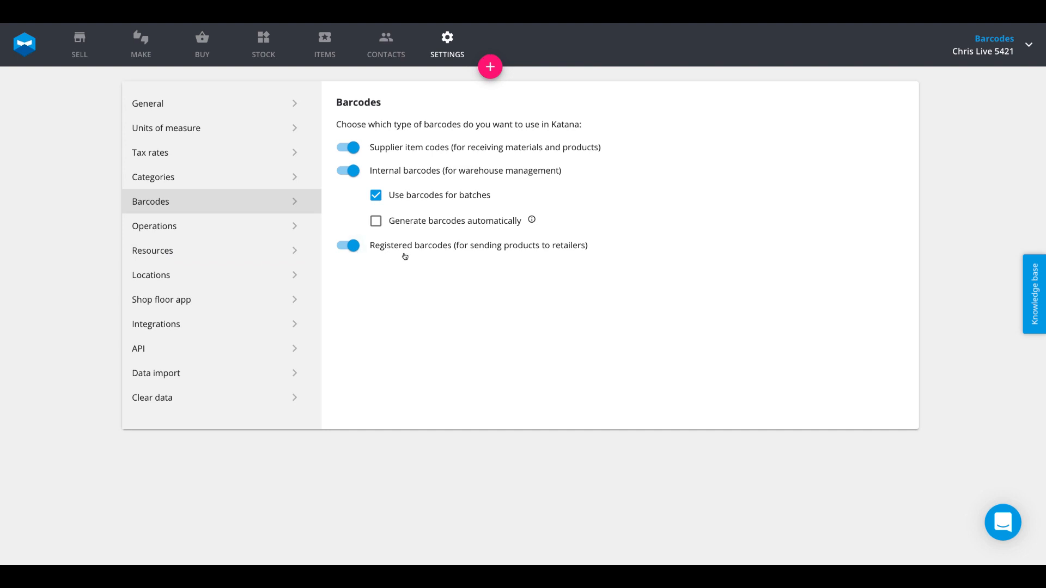
mouse_move(372, 316)
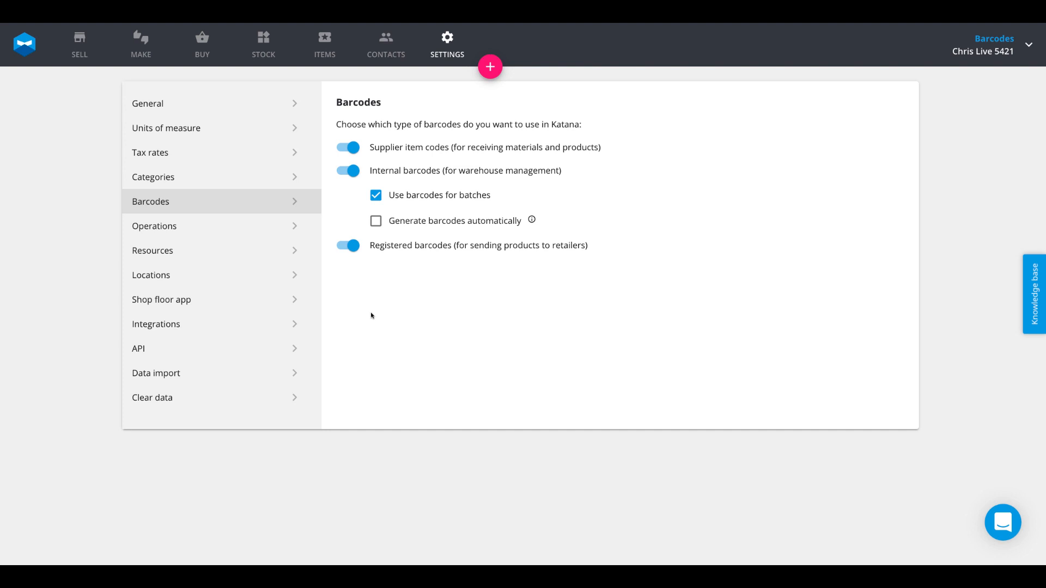
mouse_move(678, 320)
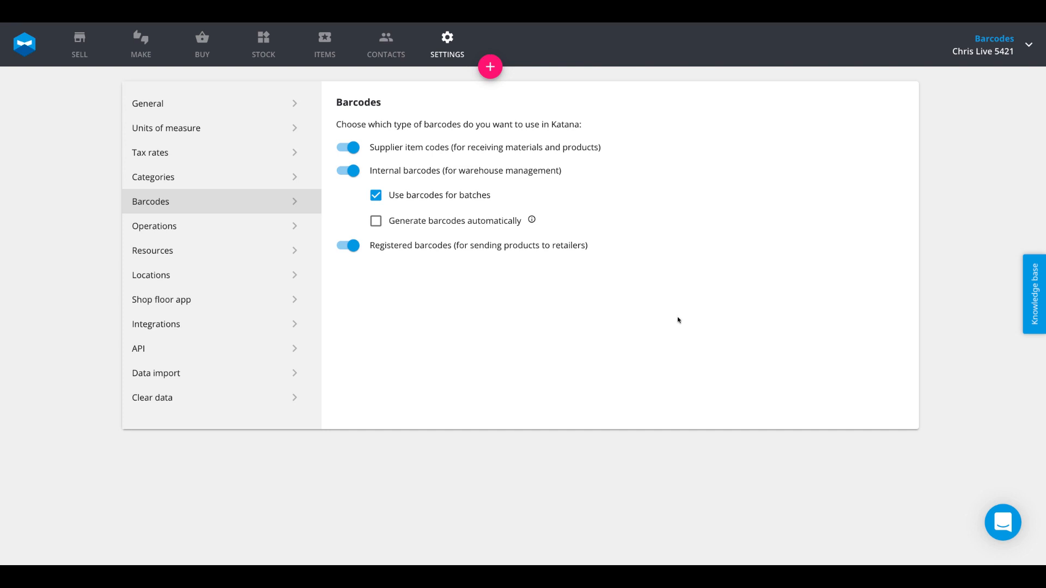
mouse_move(324, 44)
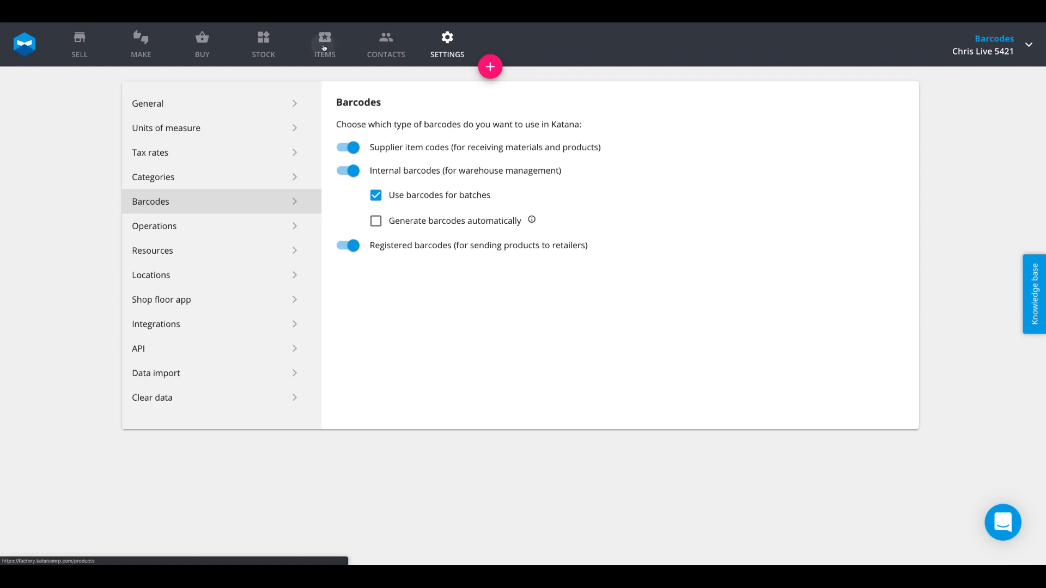
left_click(324, 41)
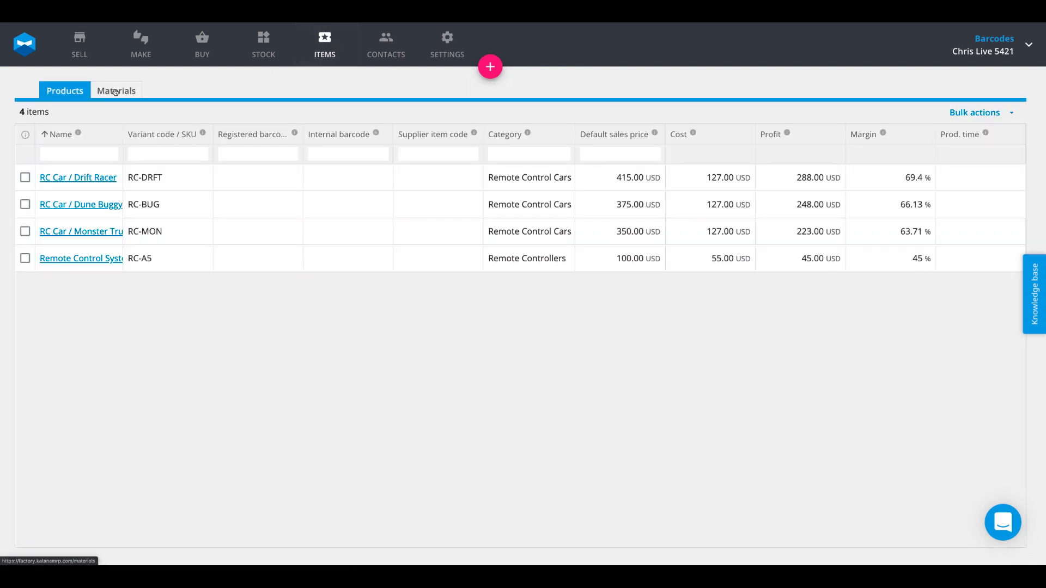
left_click(116, 91)
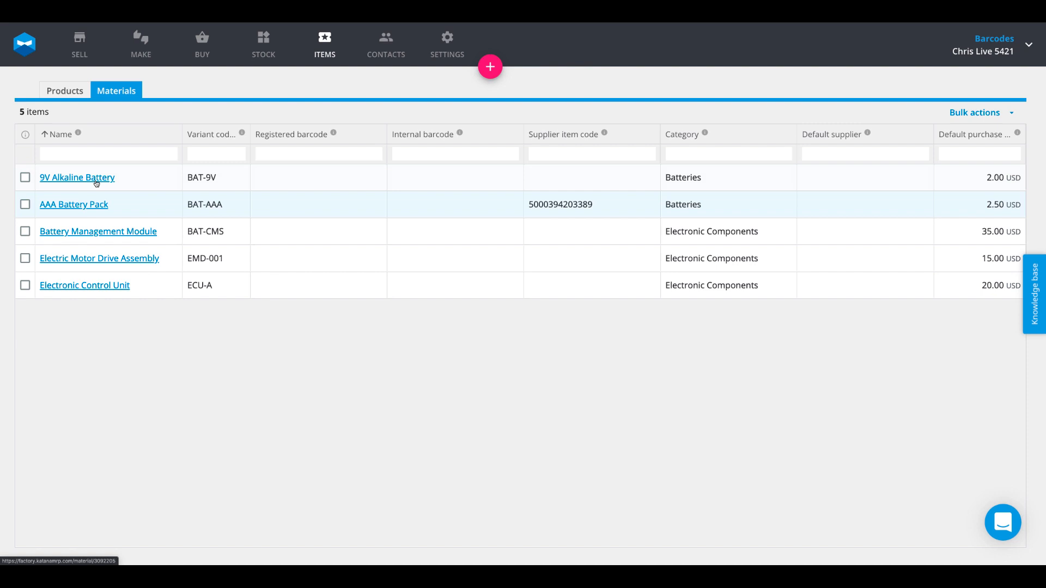
left_click(77, 178)
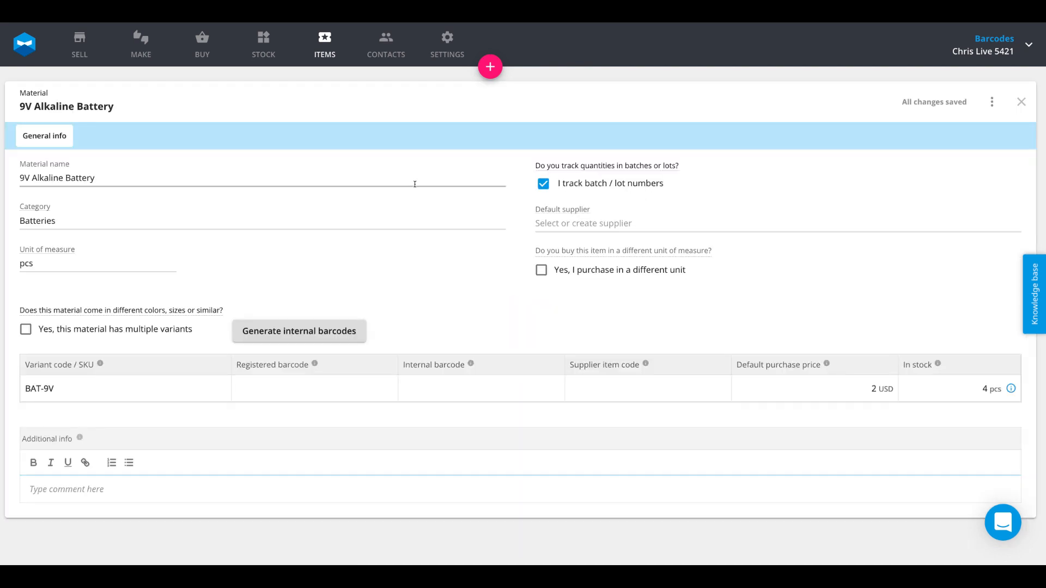
- Edit the BAT-9V variant's internal and registered barcode cells
left_click(647, 389)
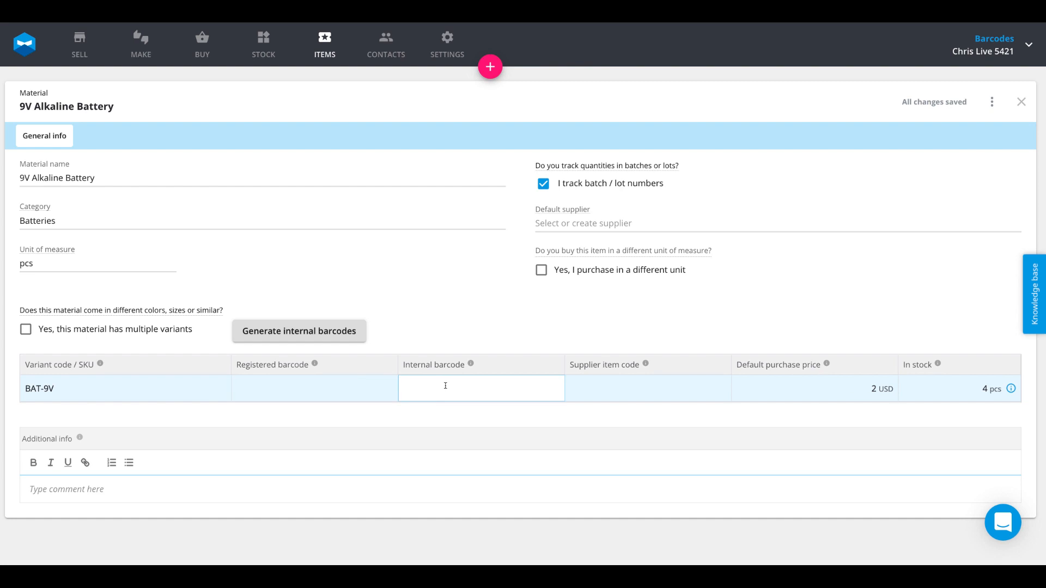
left_click(646, 388)
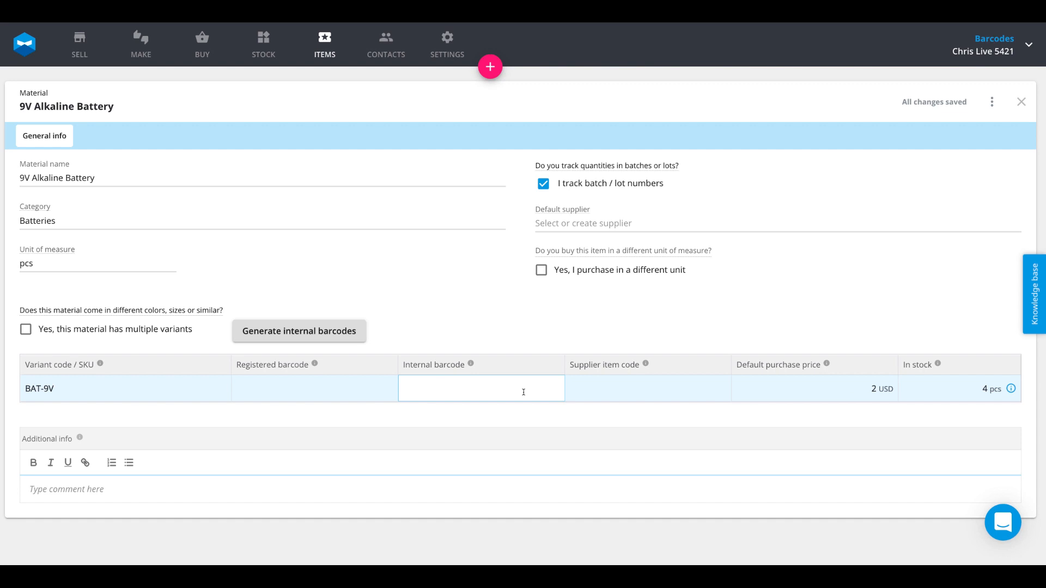
left_click(314, 388)
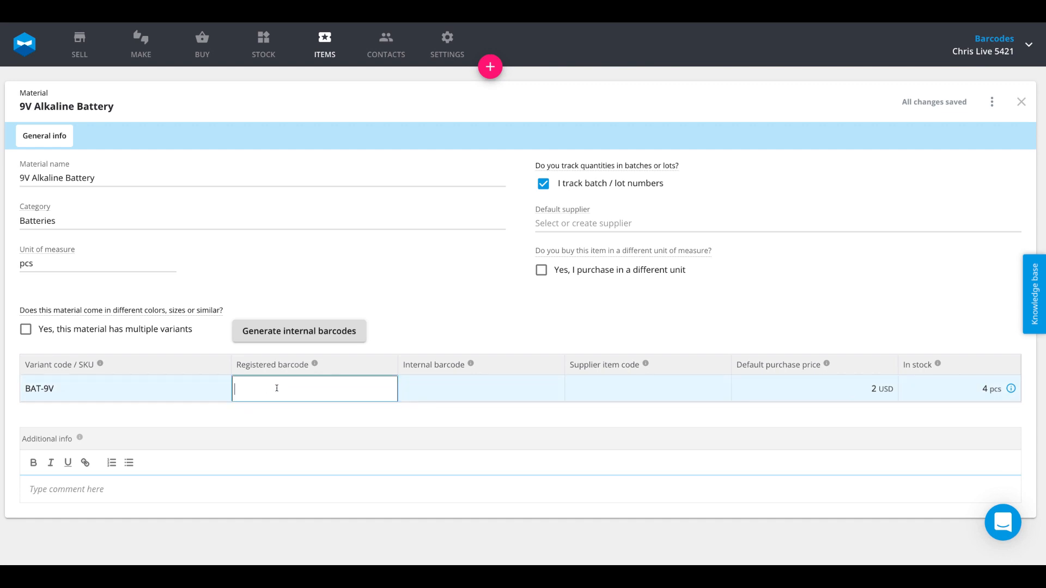
left_click(646, 388)
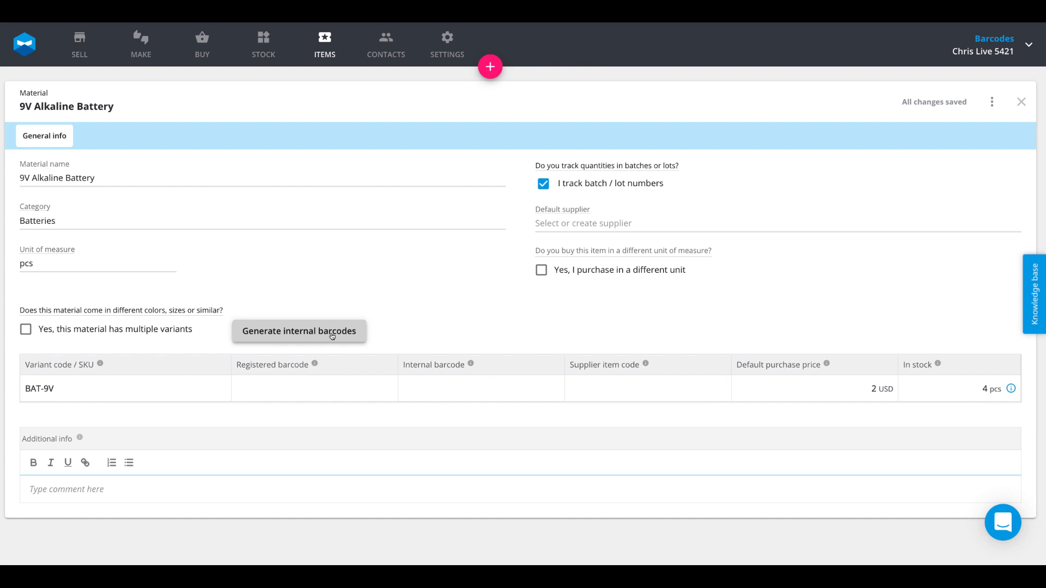
mouse_move(312, 340)
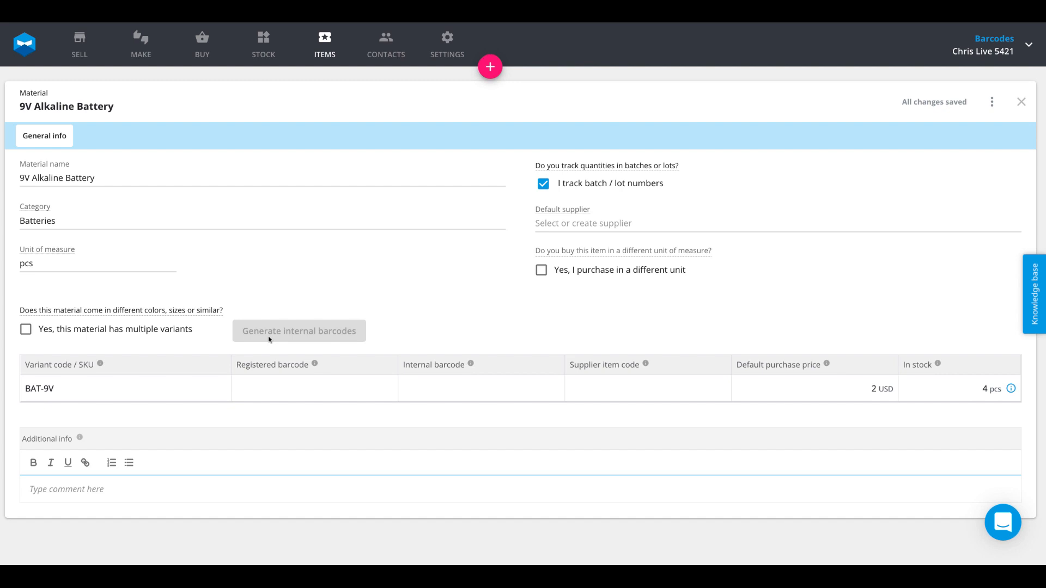
- Generate internal barcode 00007 for the BAT-9V battery variant
left_click(299, 331)
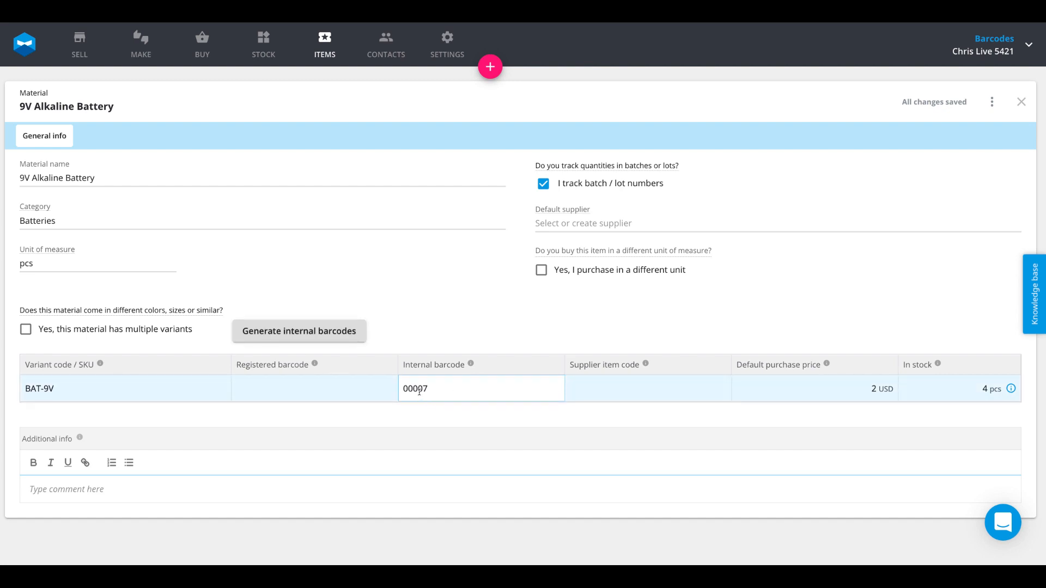
left_click(648, 388)
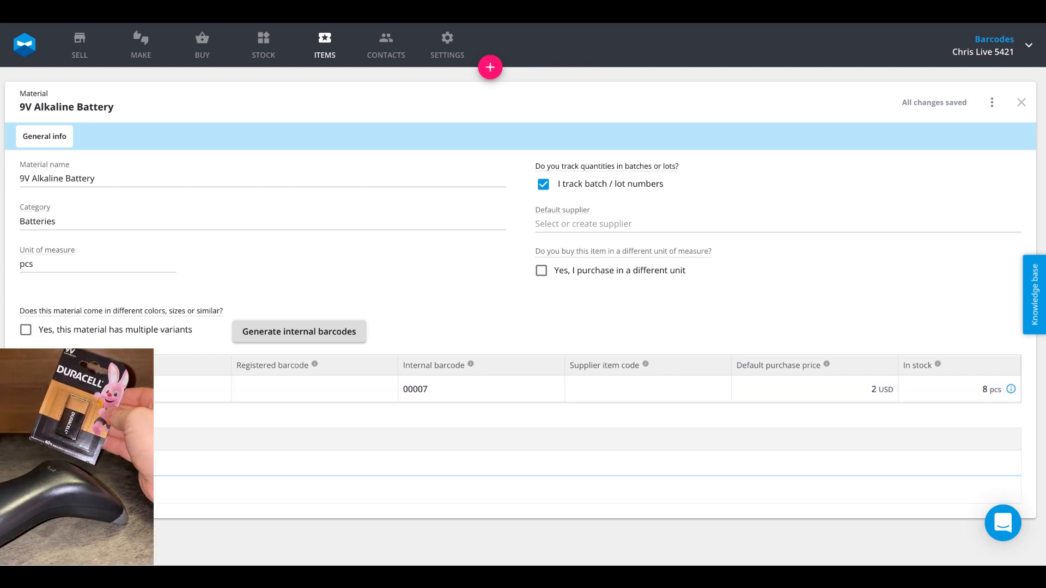
left_click(647, 389)
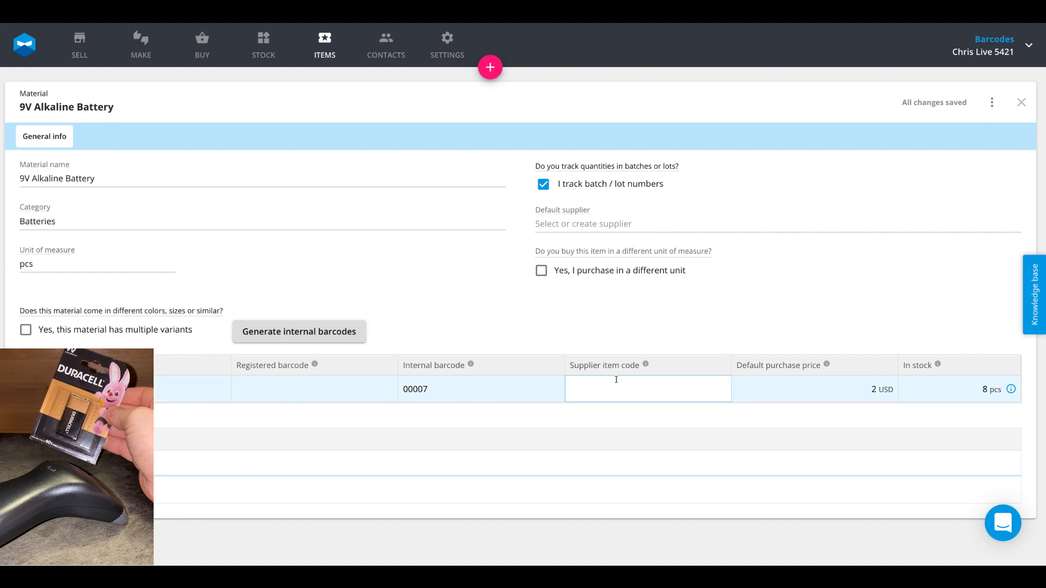
left_click(647, 389)
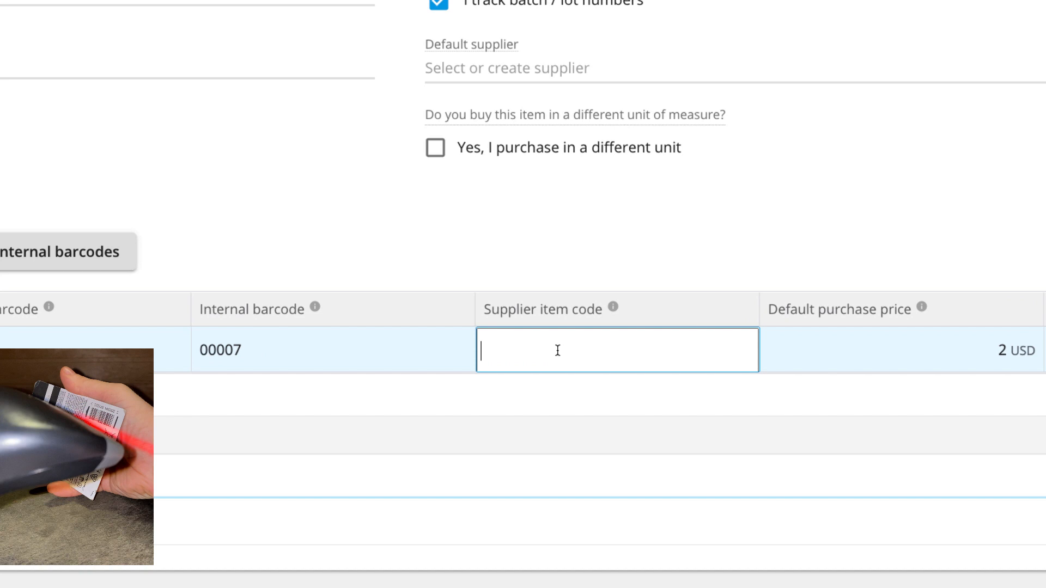
type("5000394077225")
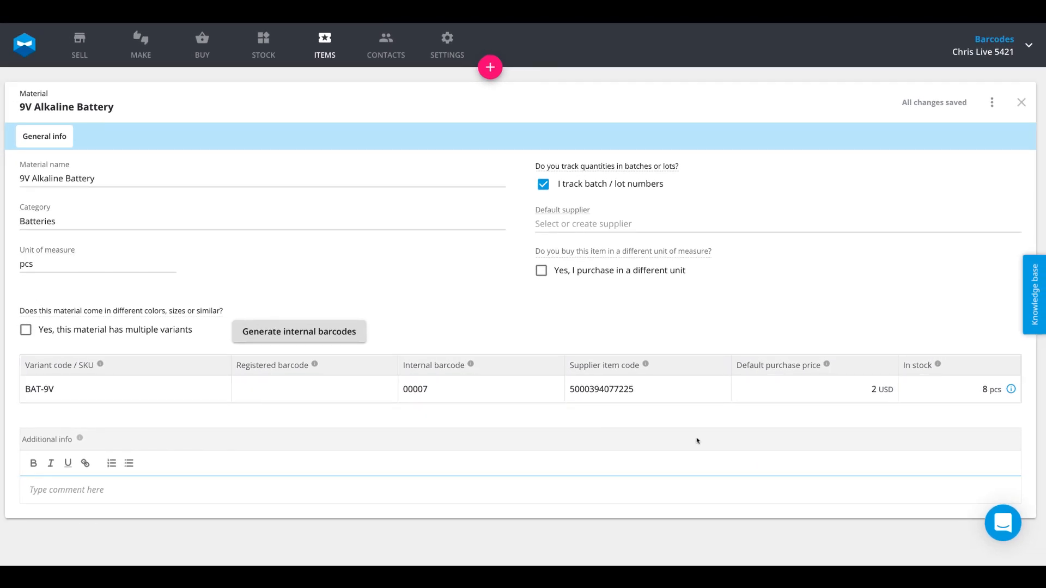
mouse_move(390, 183)
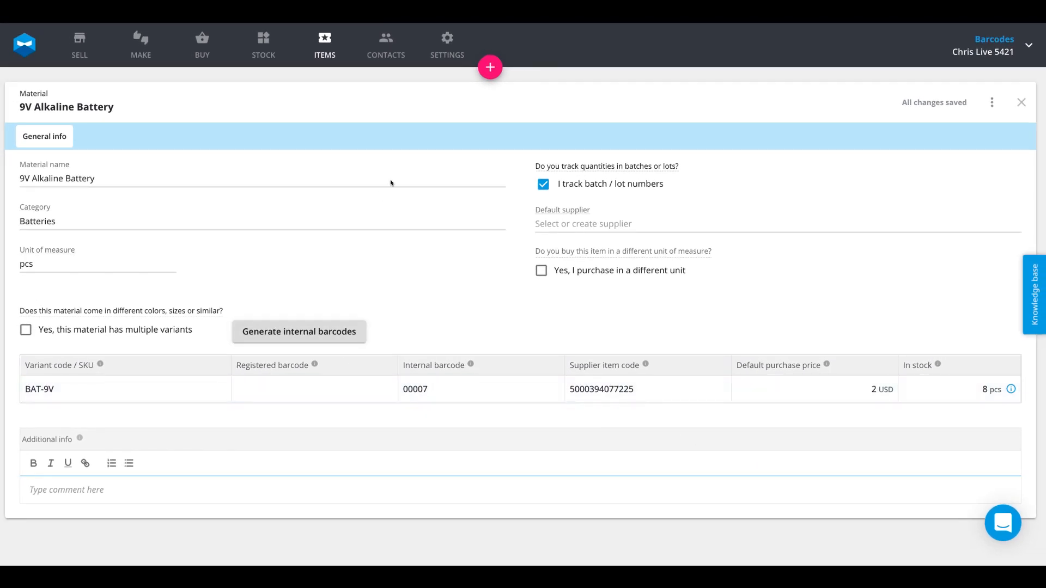
- Turn on automatic internal barcode generation, including existing items
left_click(446, 45)
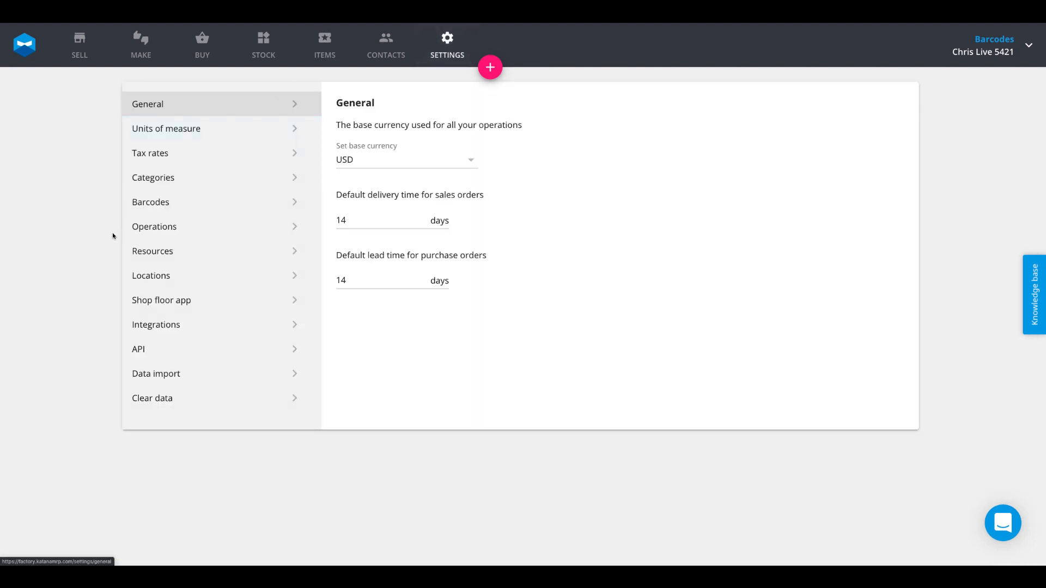
mouse_move(150, 201)
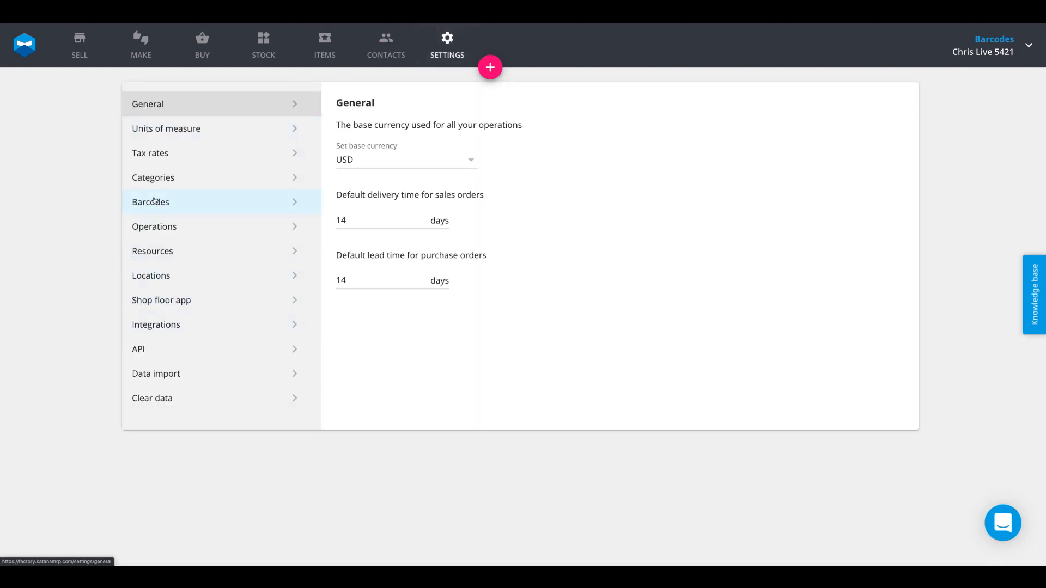
left_click(151, 202)
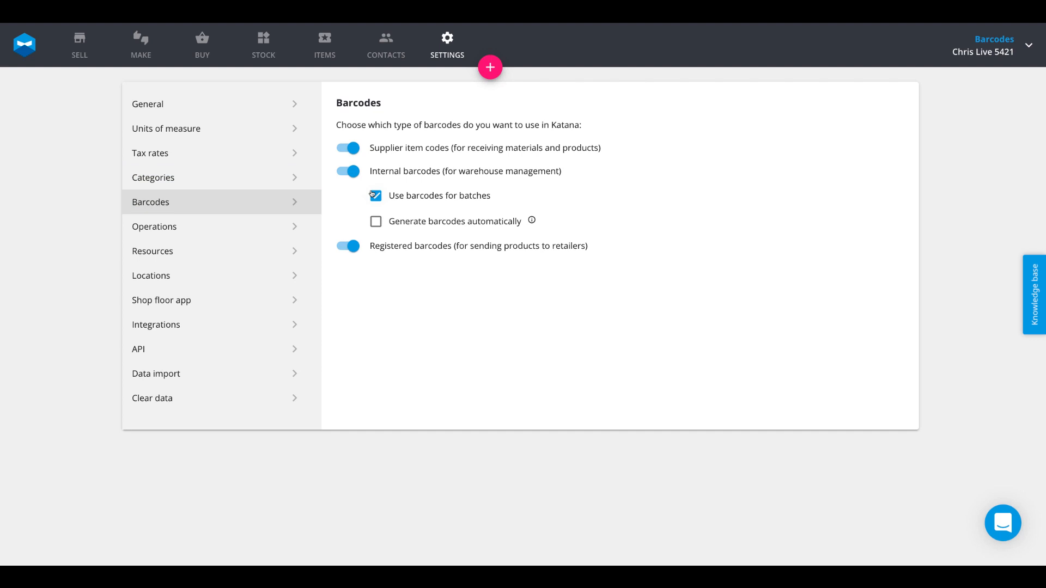
left_click(376, 220)
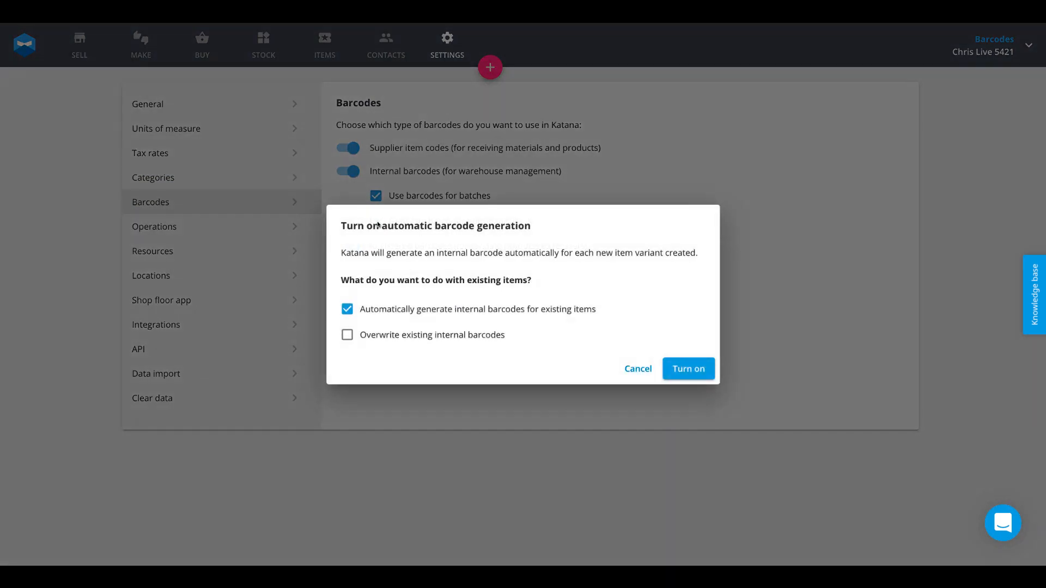
left_click(687, 368)
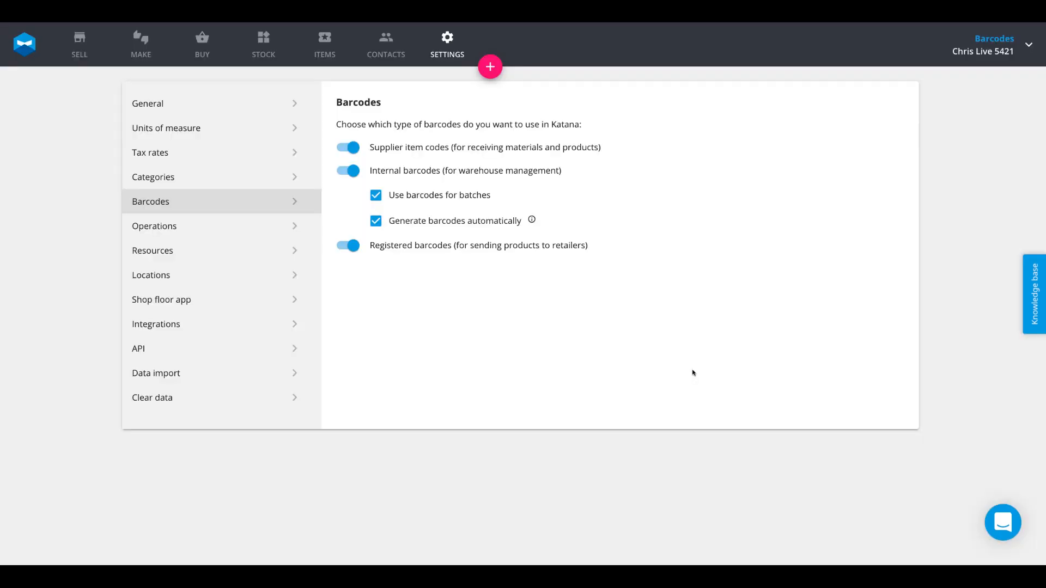
mouse_move(678, 376)
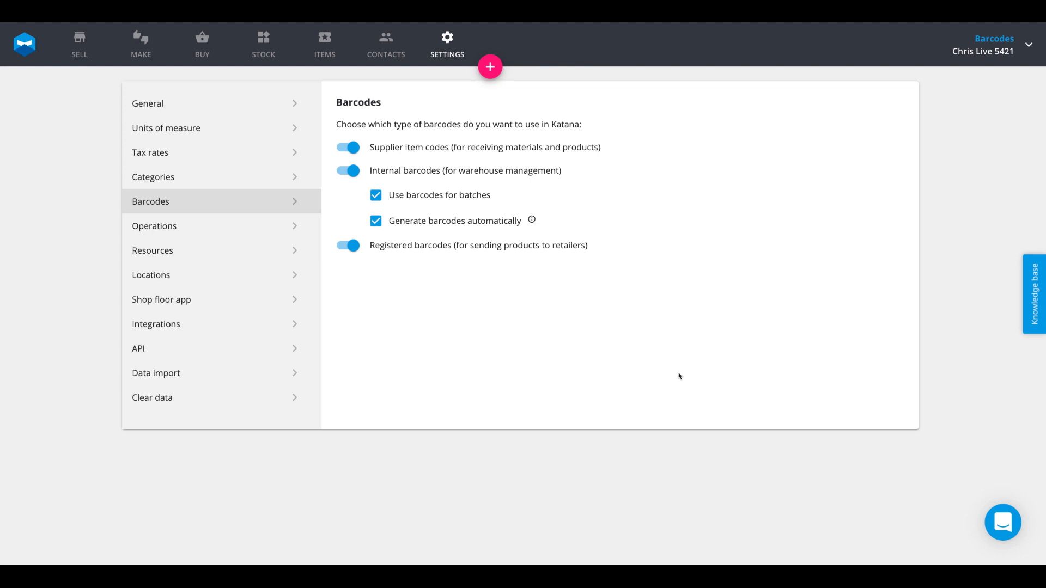
mouse_move(658, 365)
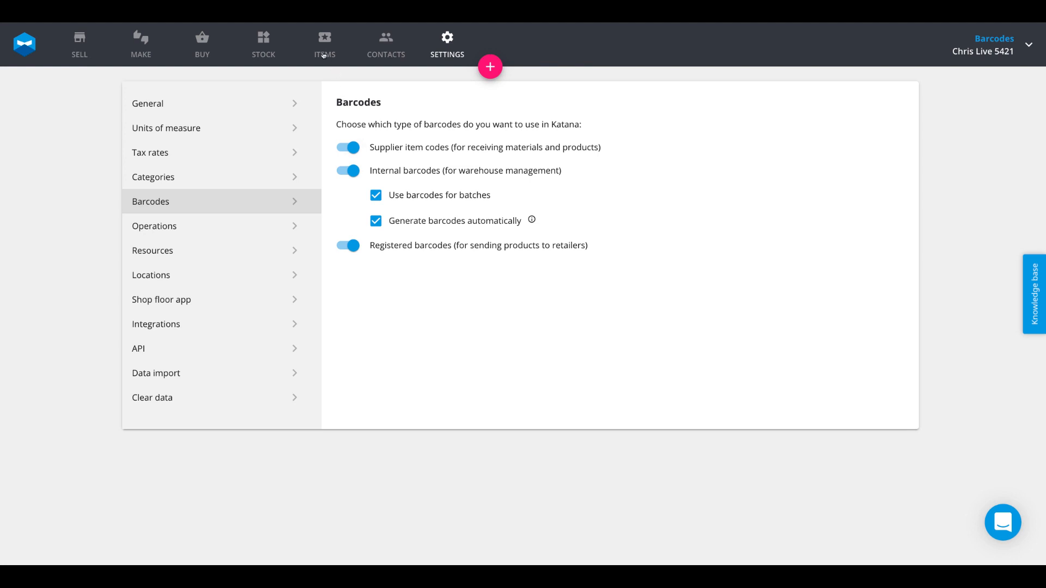
left_click(325, 42)
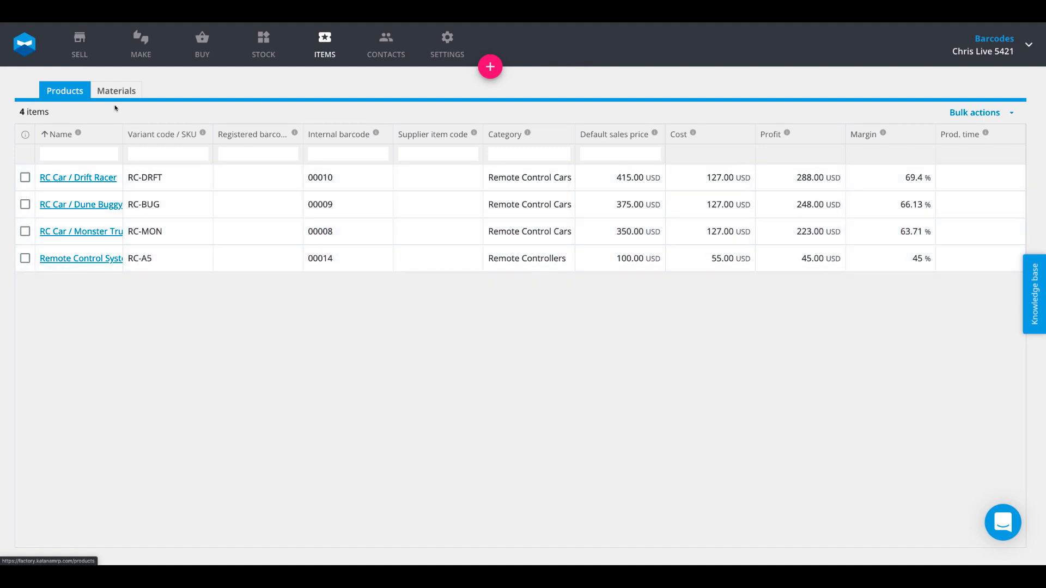
- Check materials' internal barcodes 00011–00015, then open the stock inventory export options
left_click(117, 91)
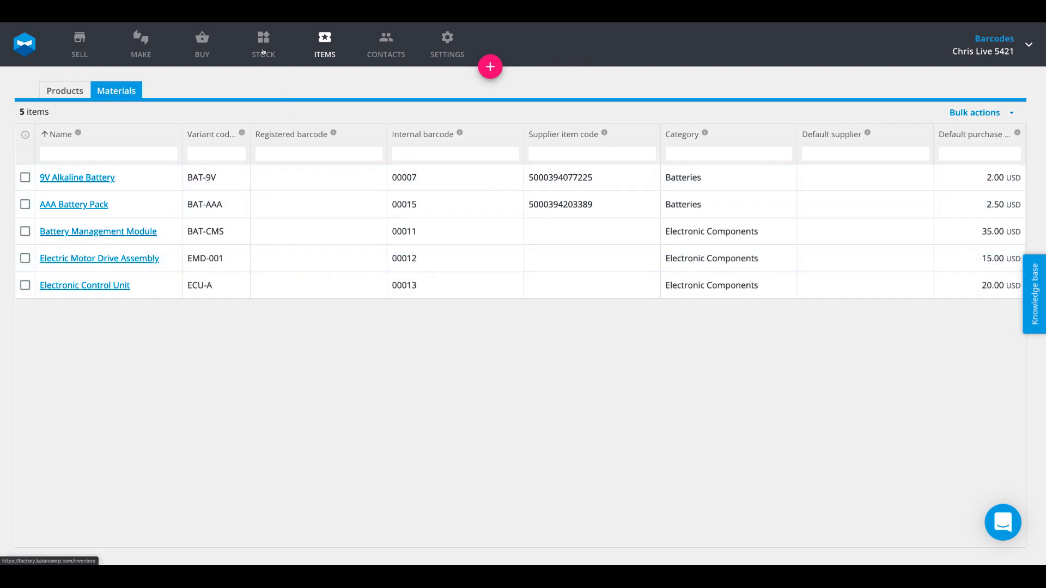
left_click(263, 44)
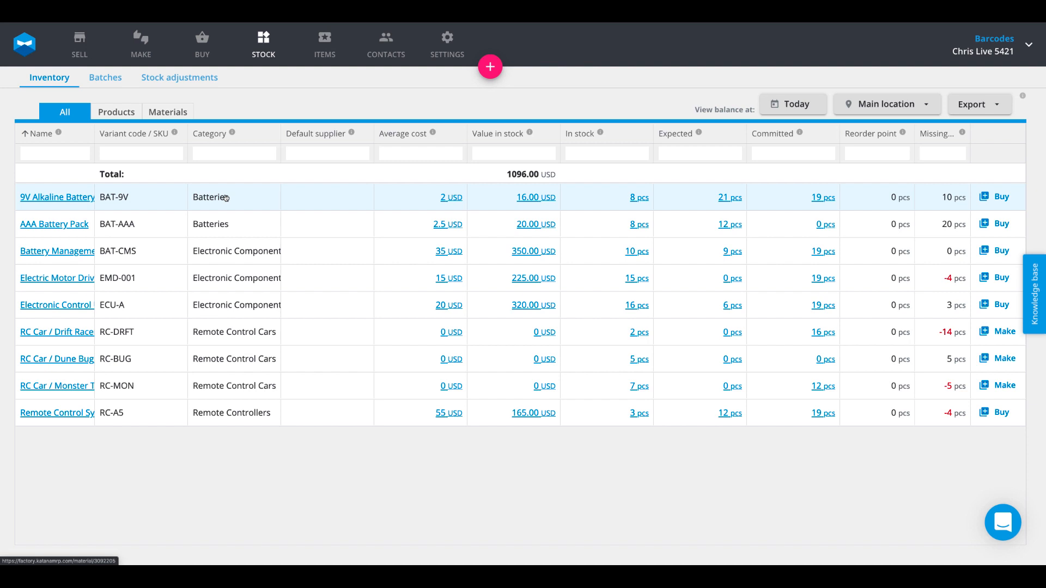
left_click(977, 104)
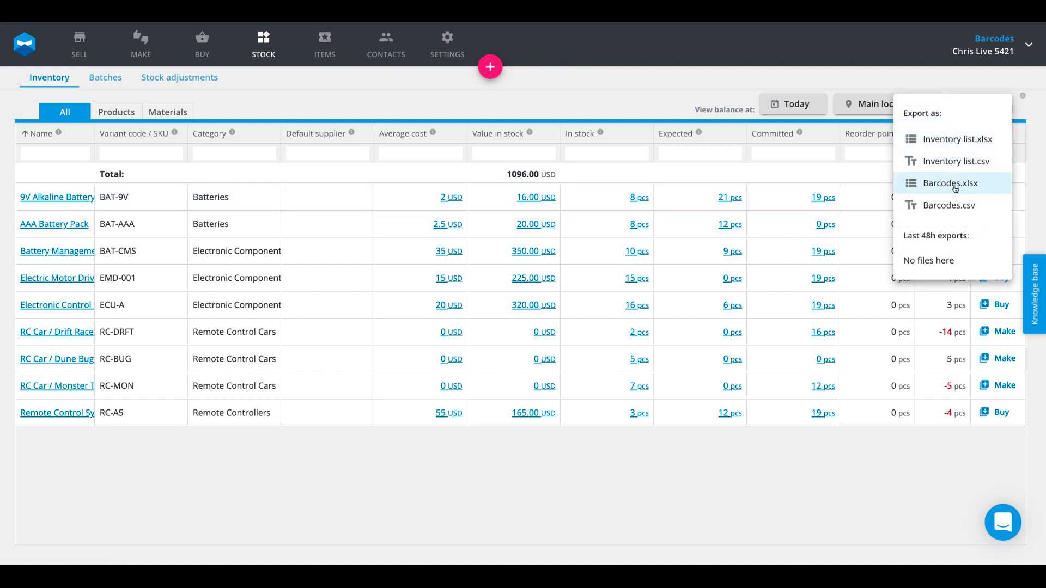
mouse_move(950, 205)
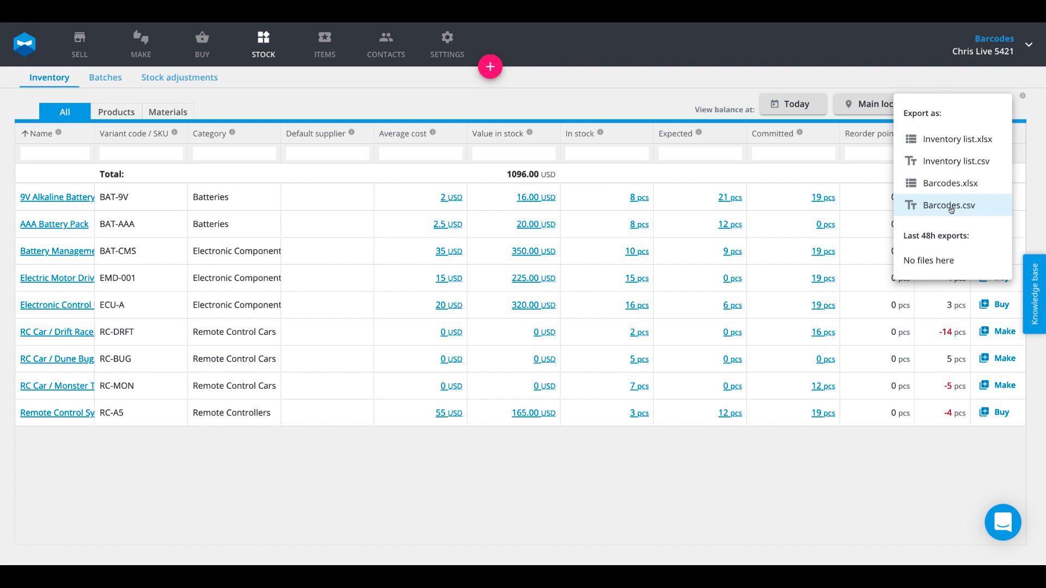
mouse_move(950, 184)
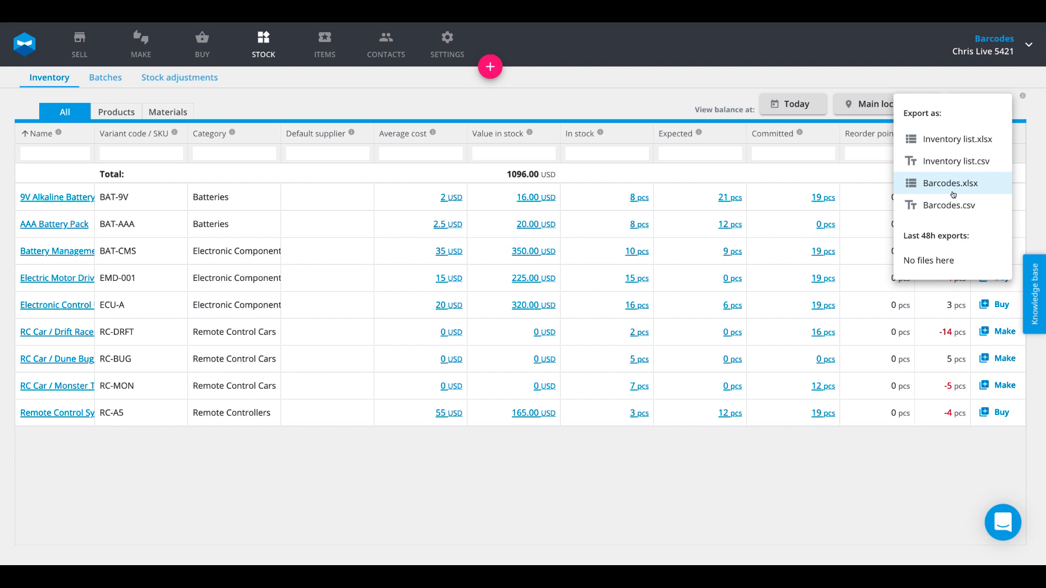
mouse_move(948, 205)
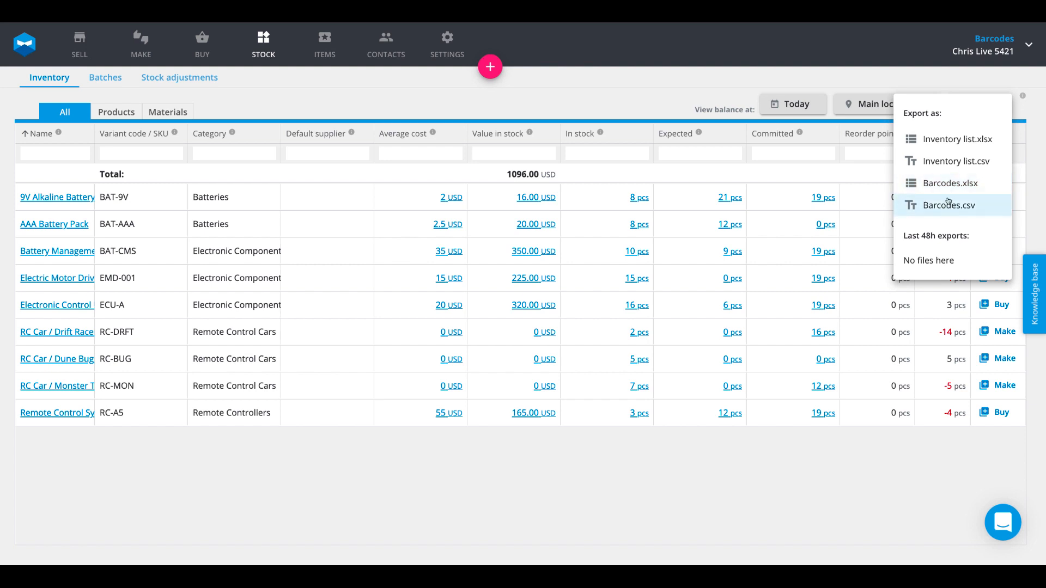
mouse_move(950, 183)
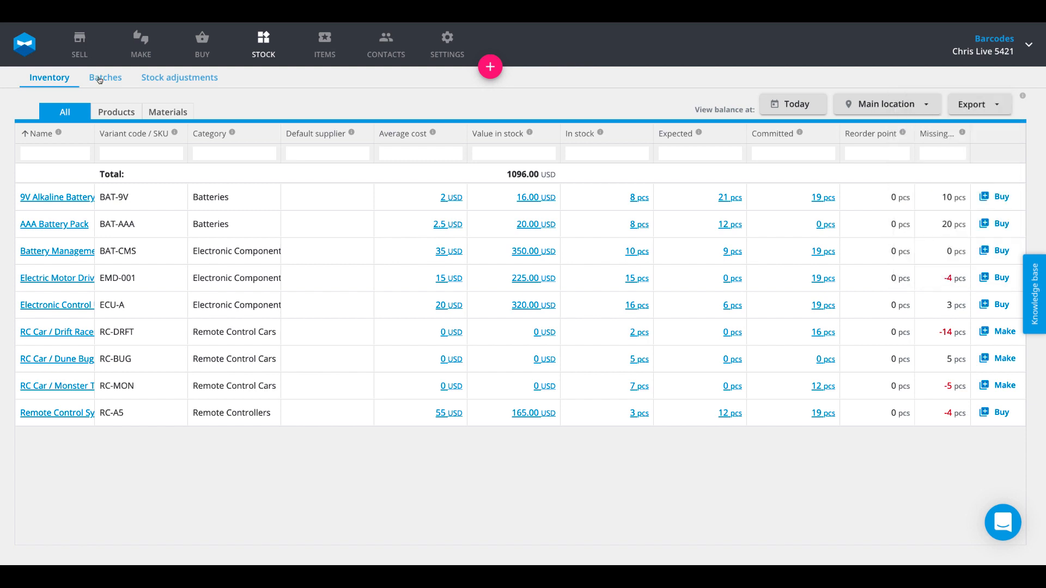
- Show stock batches, including 9V battery batch 0279 with barcode 00017
left_click(104, 77)
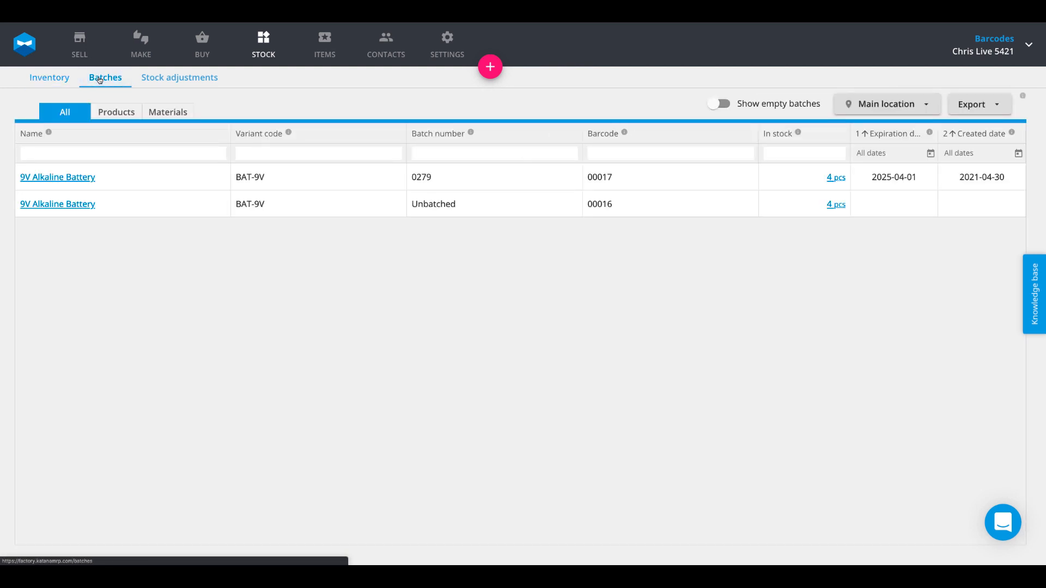
- Choose Barcodes.xlsx from the Export menu on Stock > Batches
left_click(974, 105)
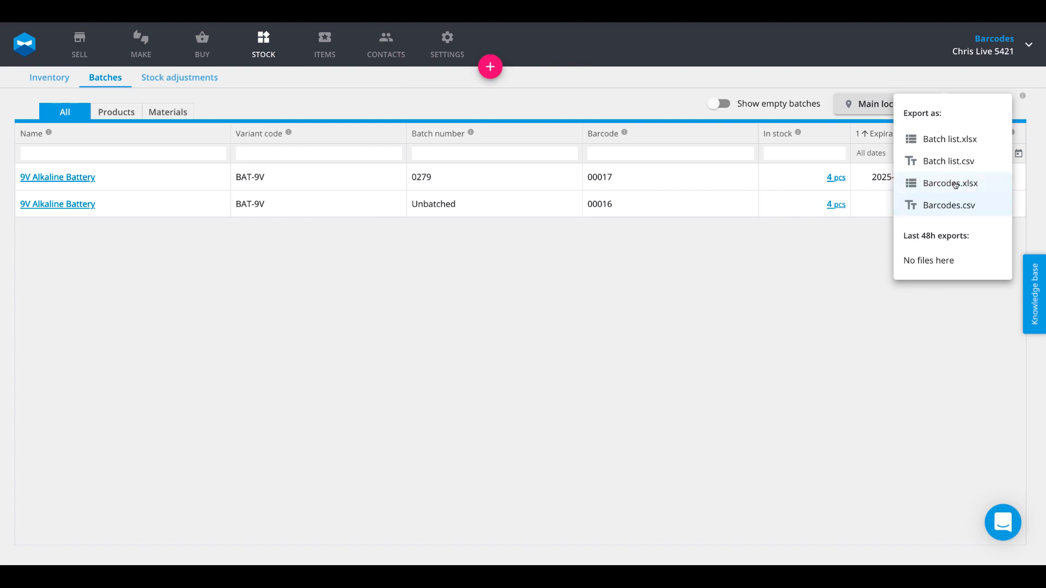
mouse_move(945, 192)
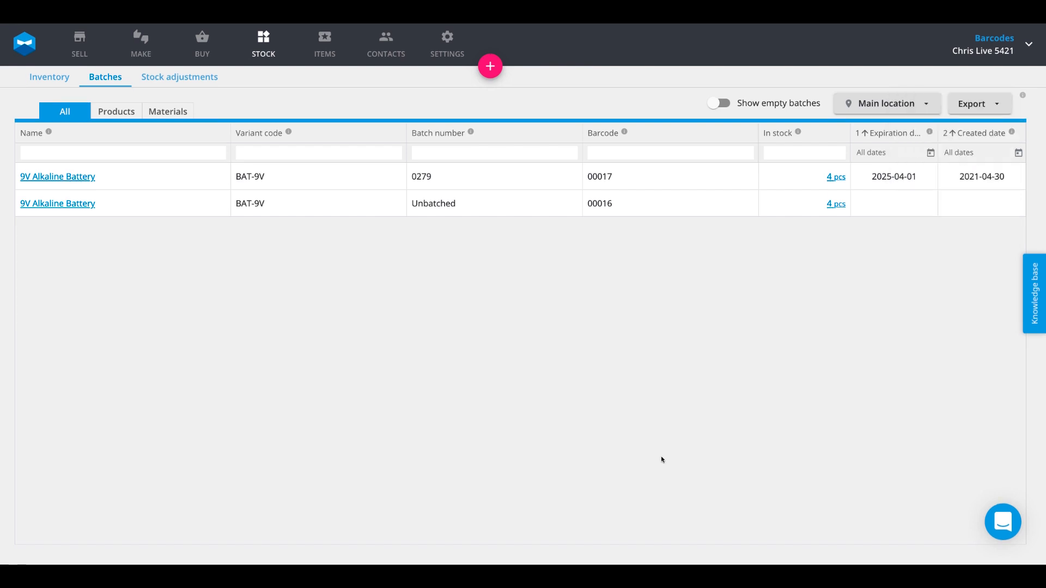
mouse_move(195, 232)
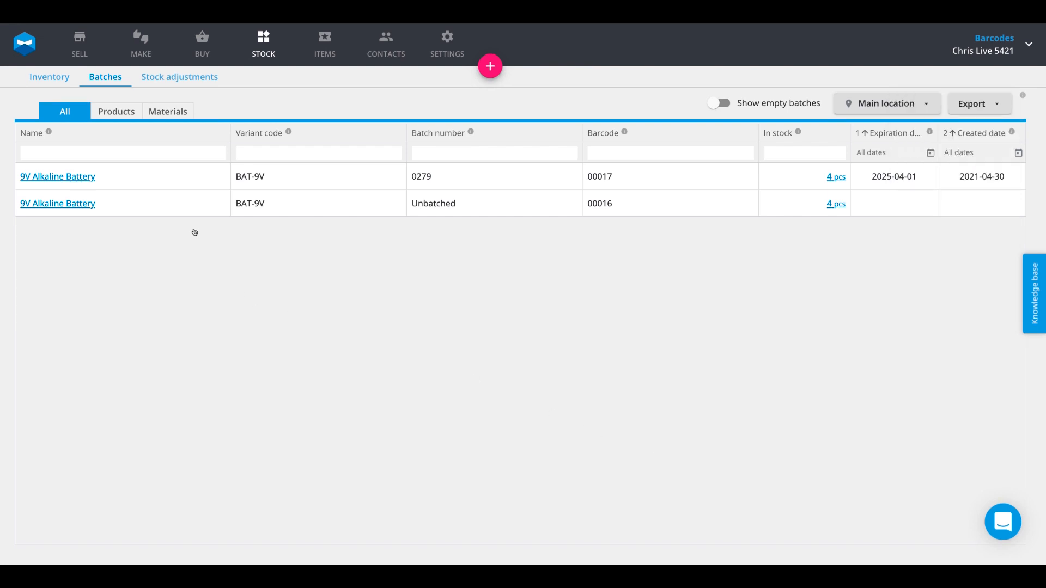
mouse_move(202, 44)
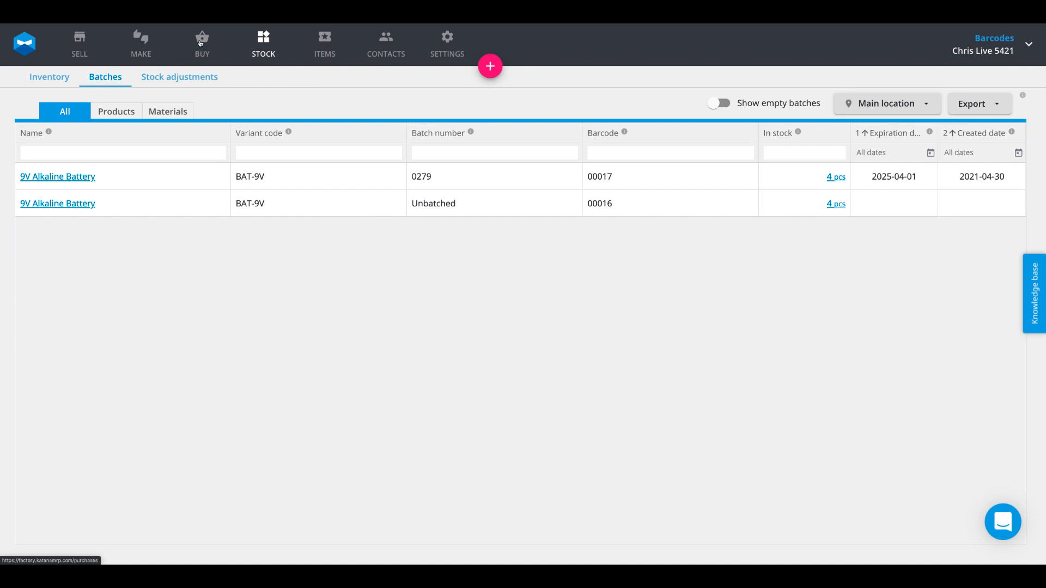
left_click(202, 44)
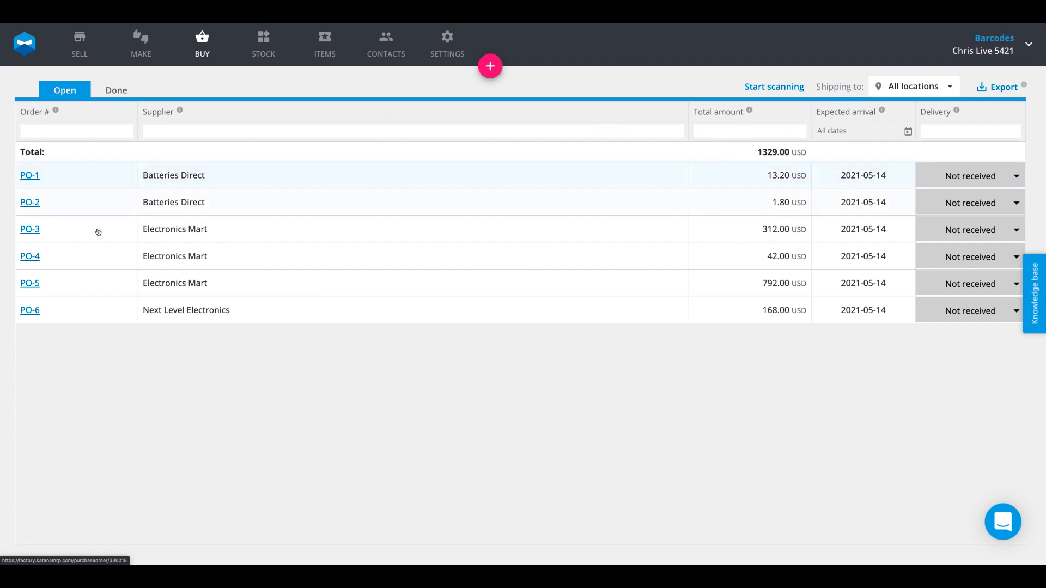
mouse_move(307, 392)
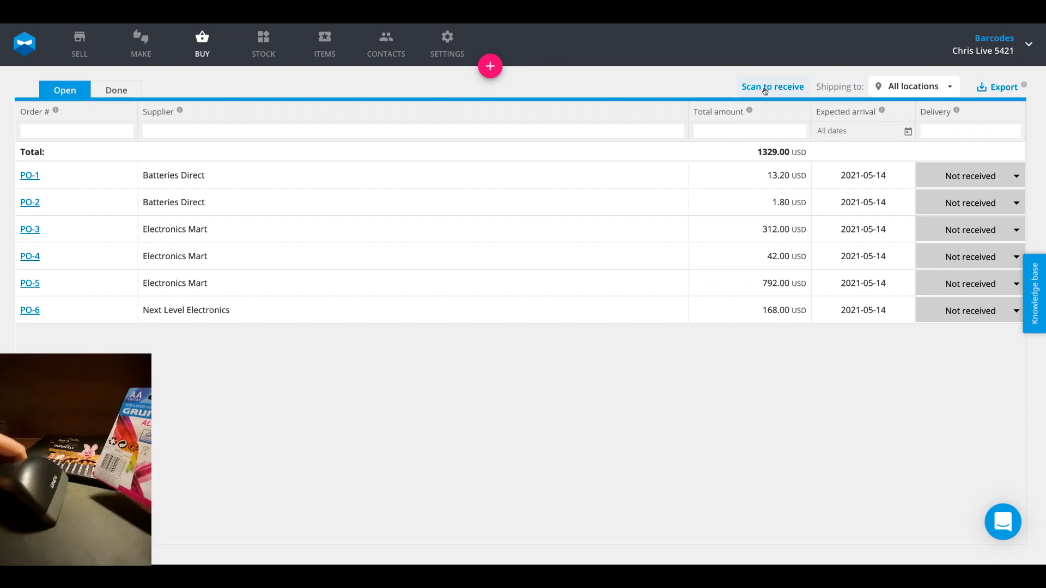
left_click(772, 86)
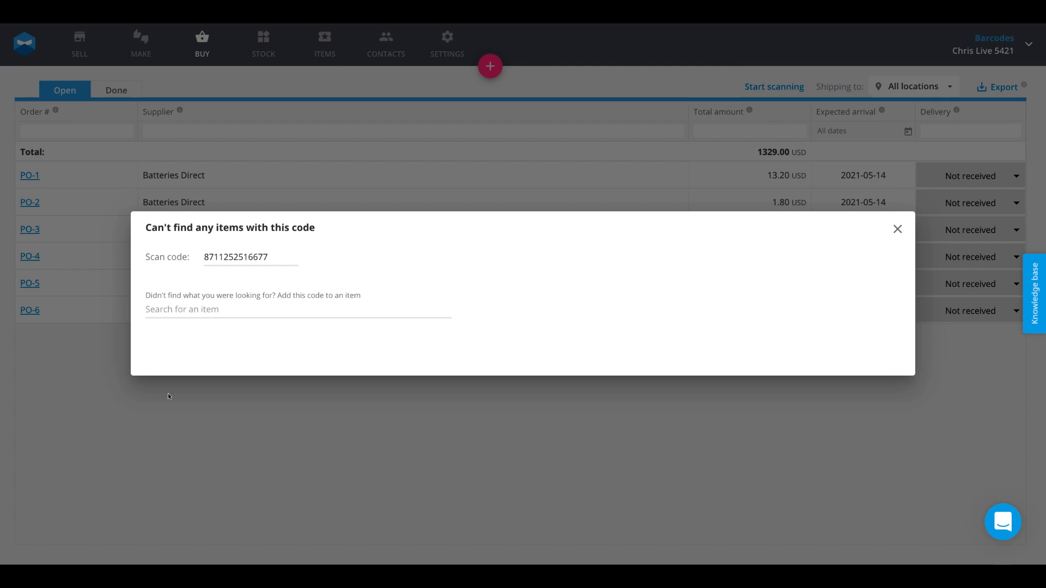
left_click(296, 309)
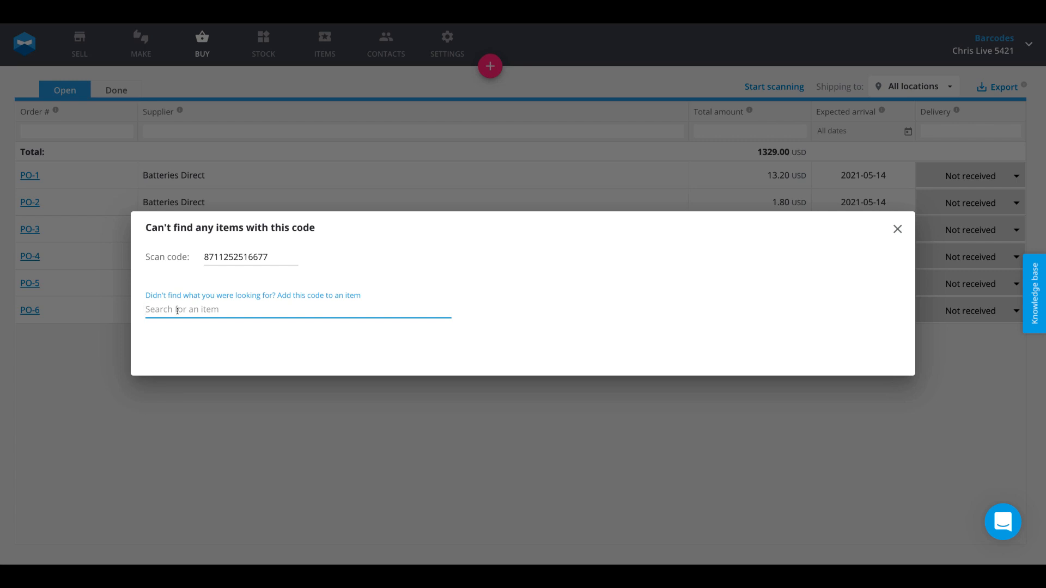
type("AA")
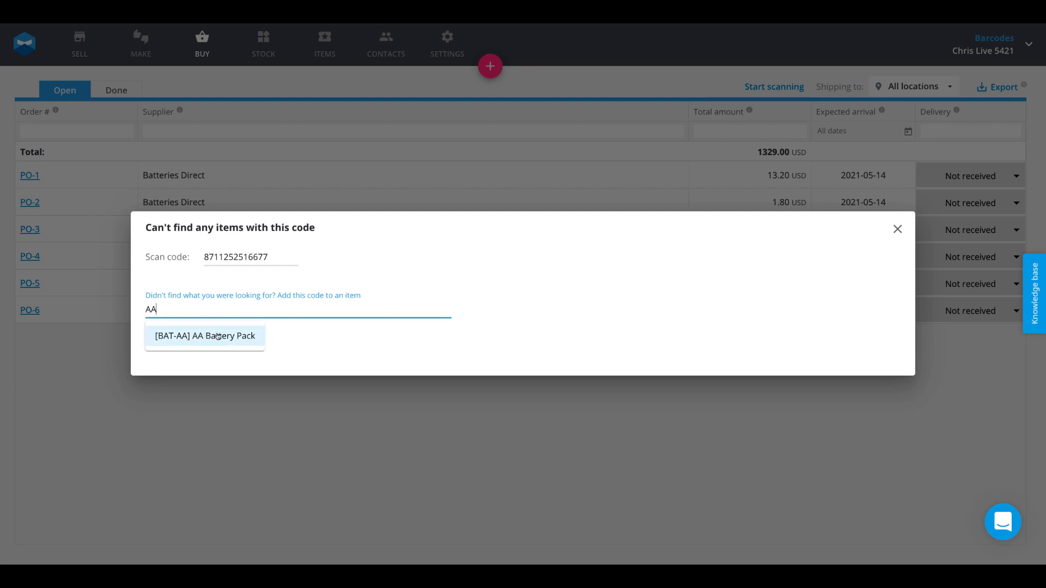
left_click(204, 335)
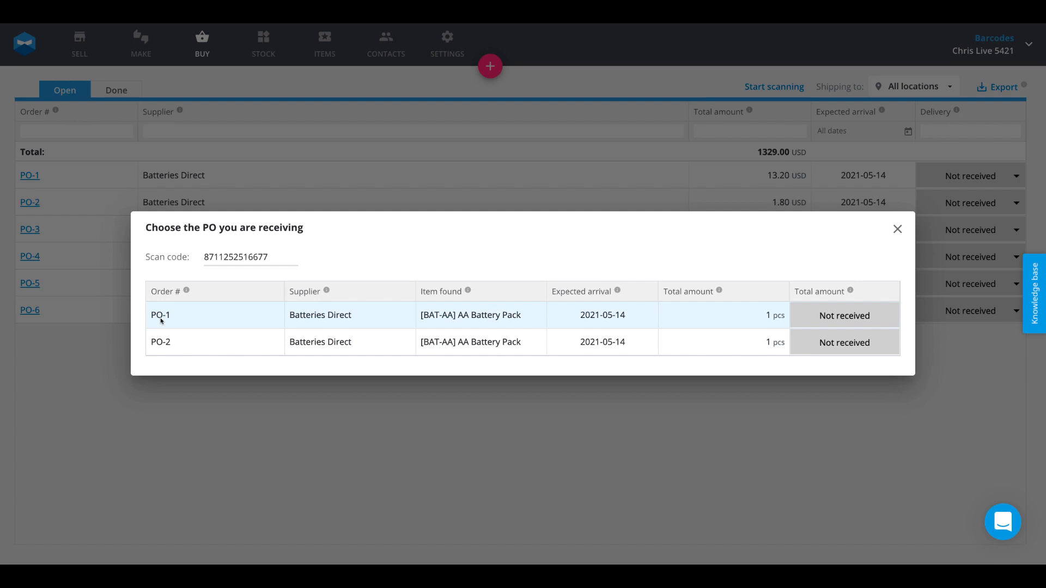
mouse_move(170, 317)
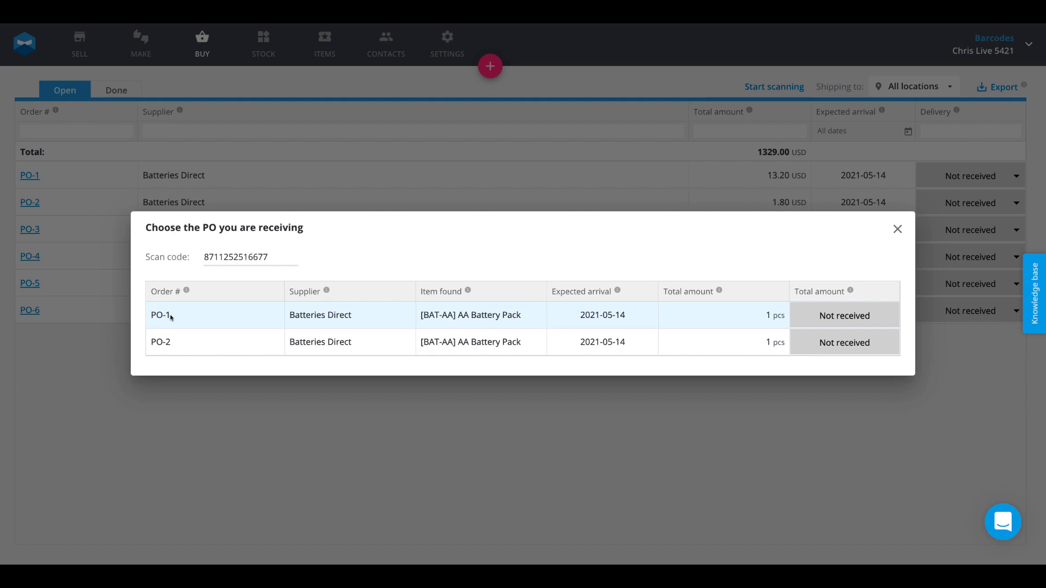
left_click(160, 315)
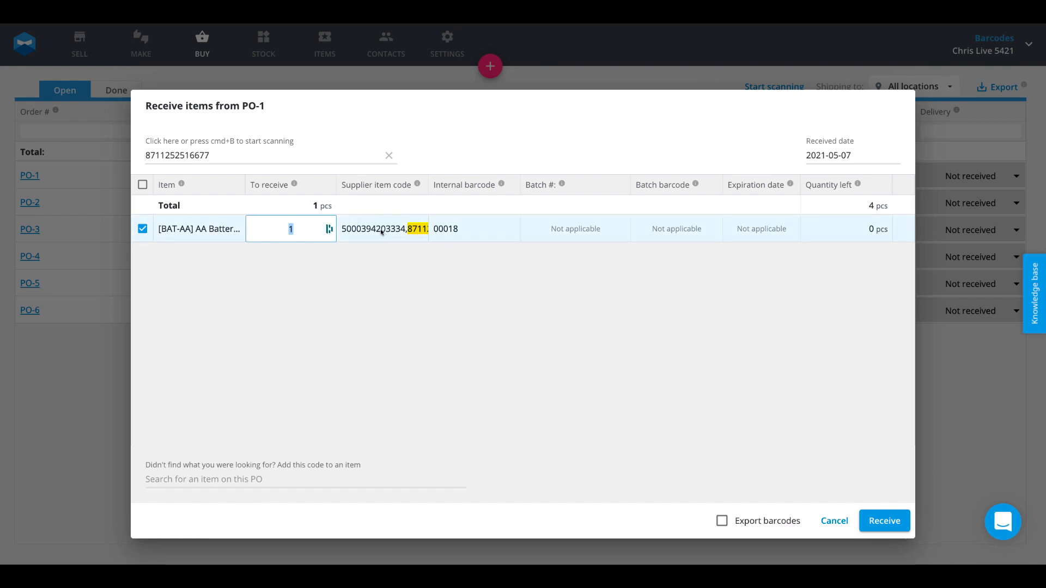
mouse_move(365, 234)
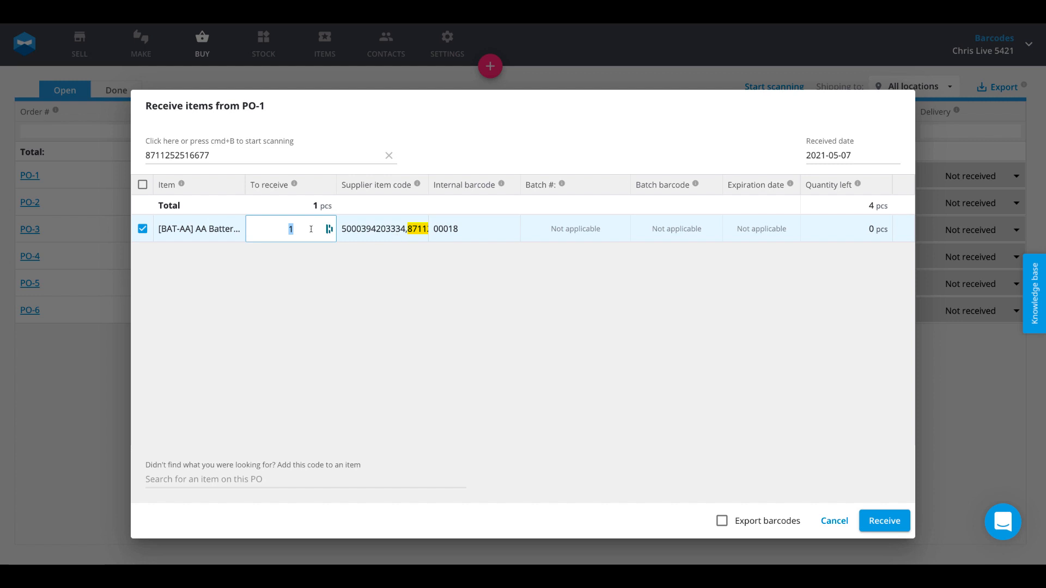
mouse_move(891, 229)
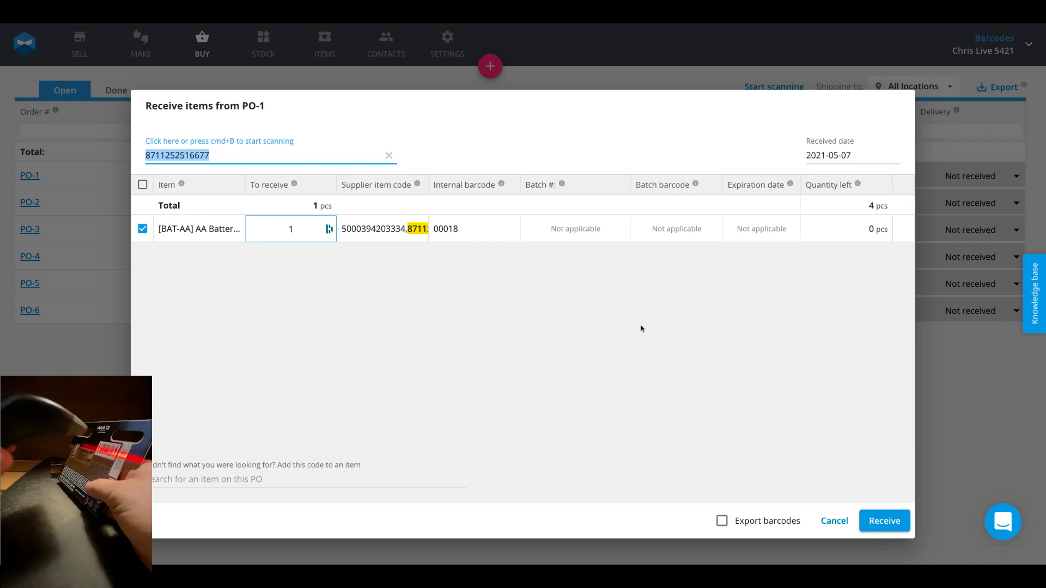
type("5000394203389")
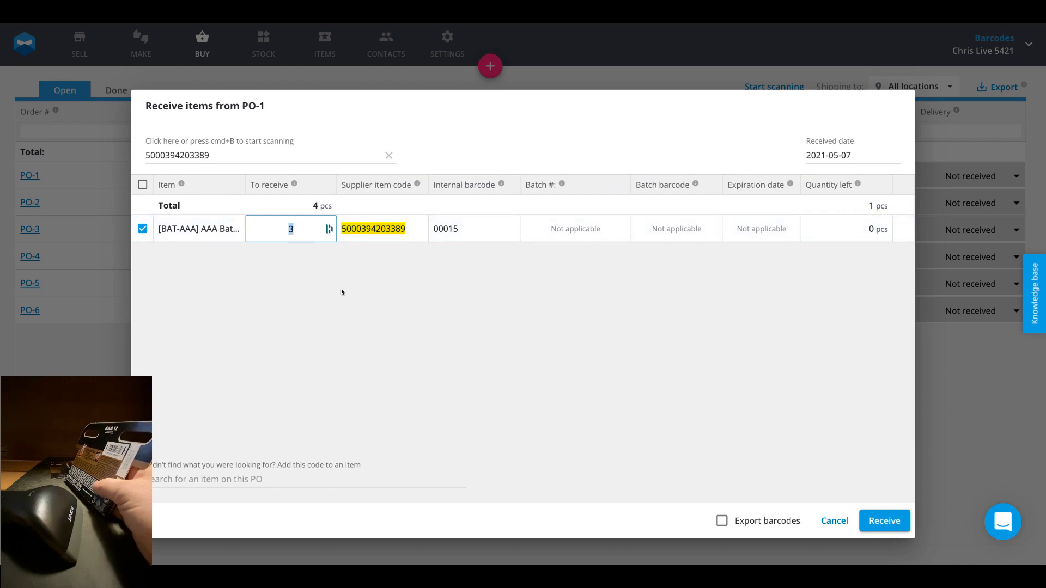
left_click(267, 155)
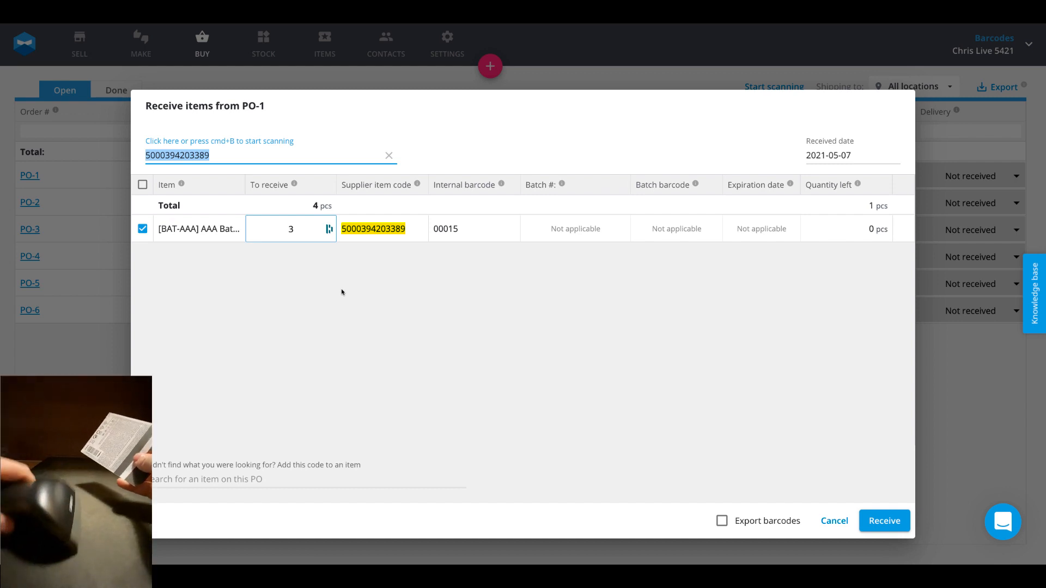
type("5000394077225")
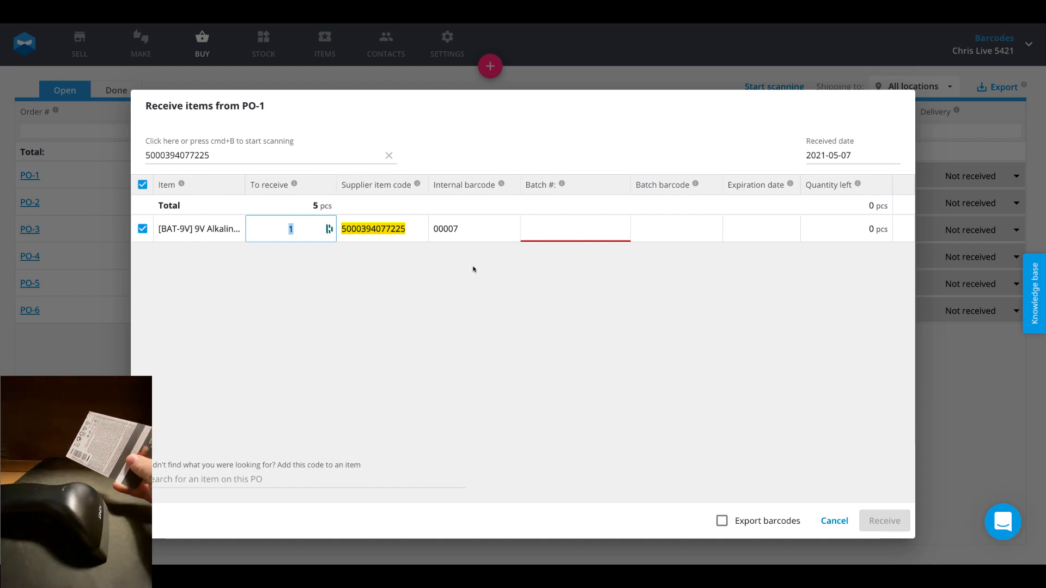
- Create batch 0281 for the 9V Alkaline Battery line
left_click(575, 229)
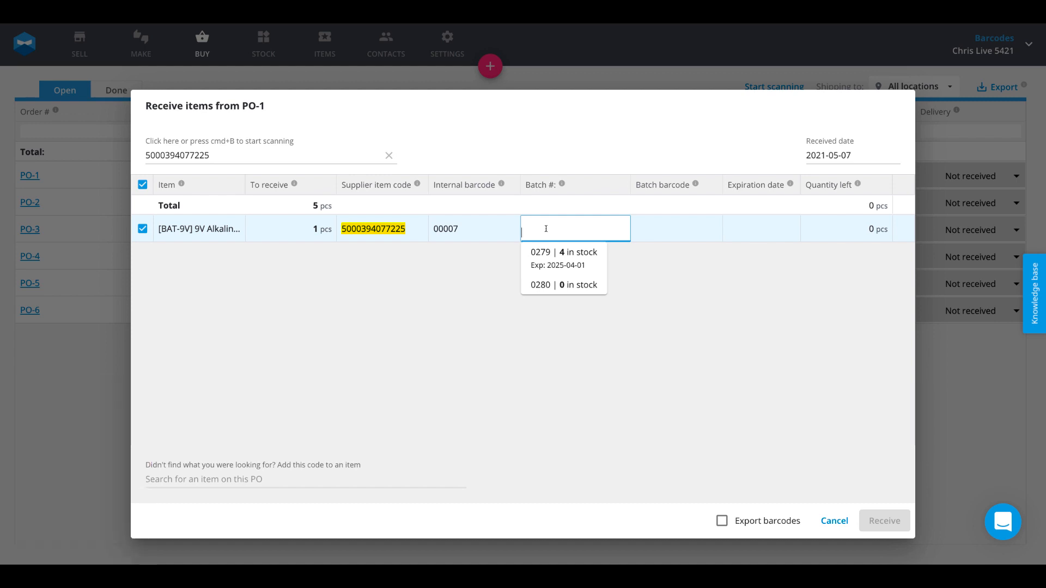
type("0281")
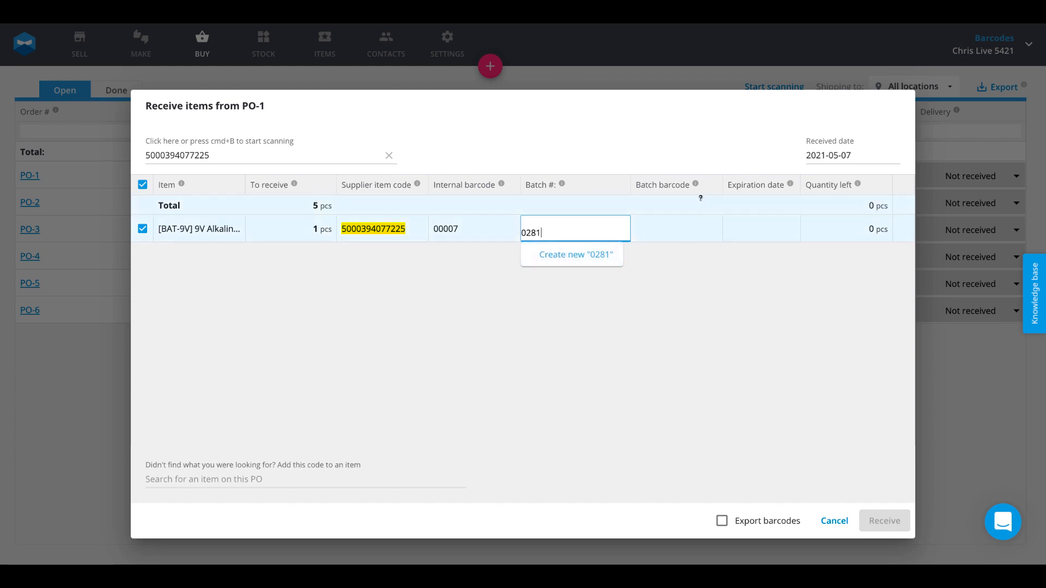
left_click(571, 254)
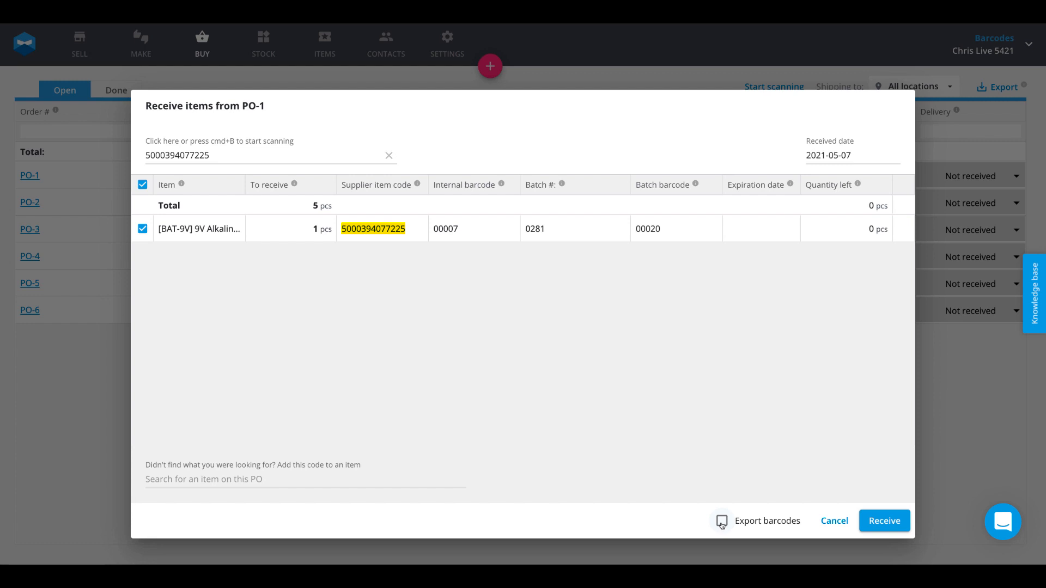
- Enable Export barcodes and receive PO-1
left_click(722, 520)
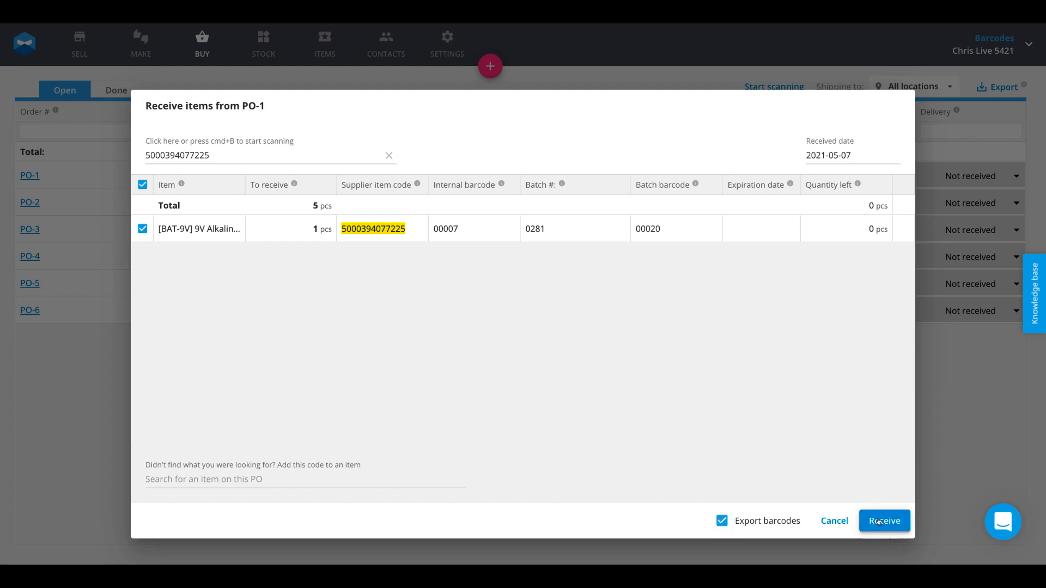
left_click(884, 521)
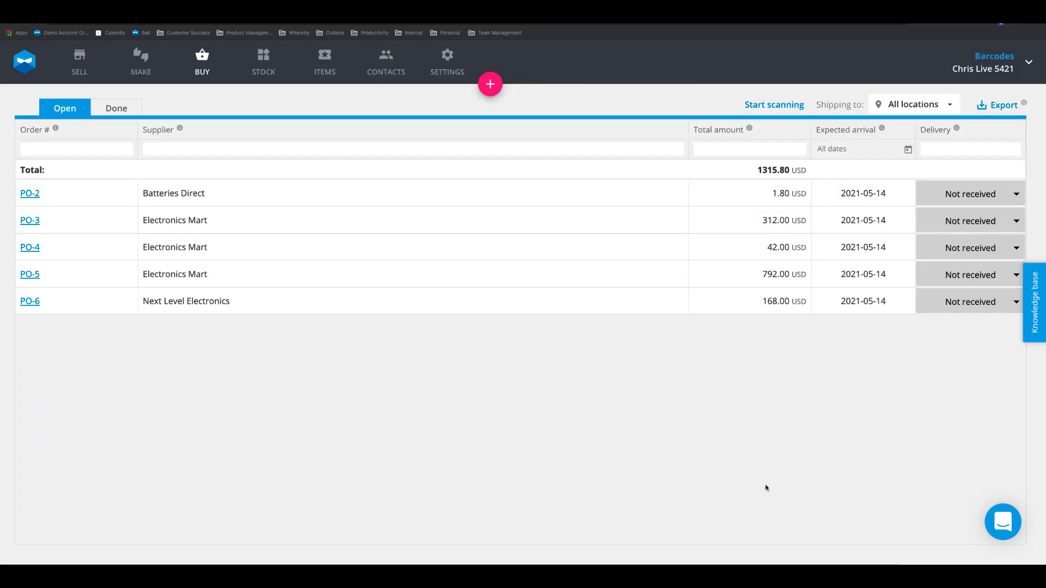
mouse_move(345, 427)
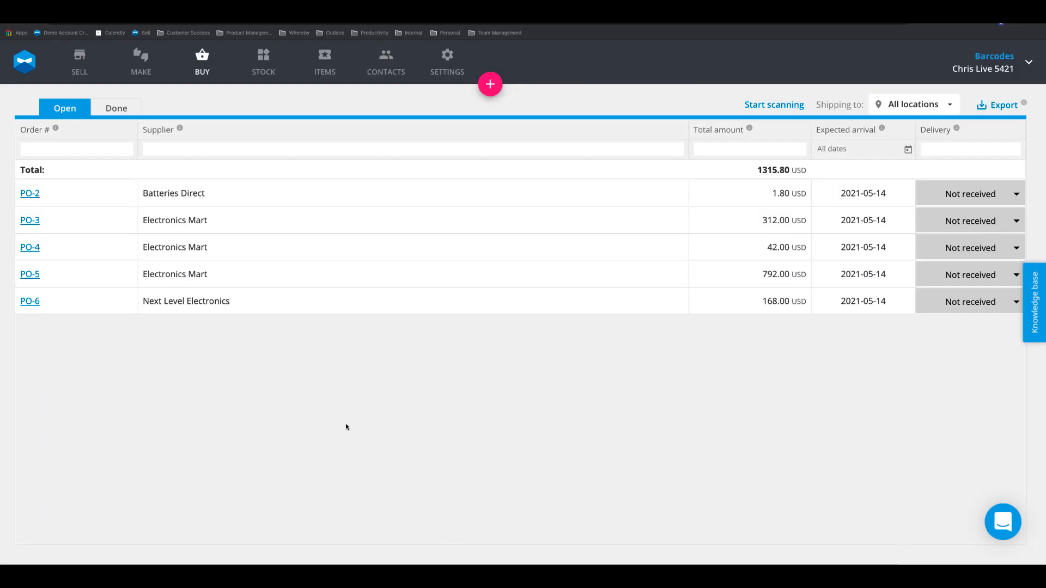